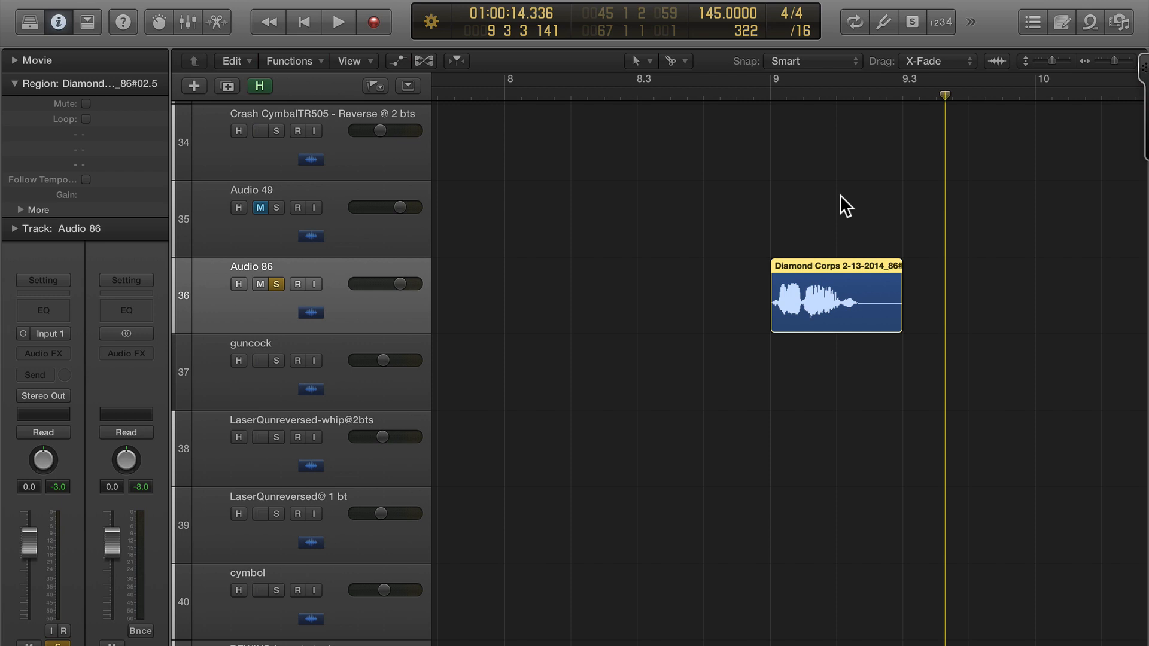
mouse_move(912, 209)
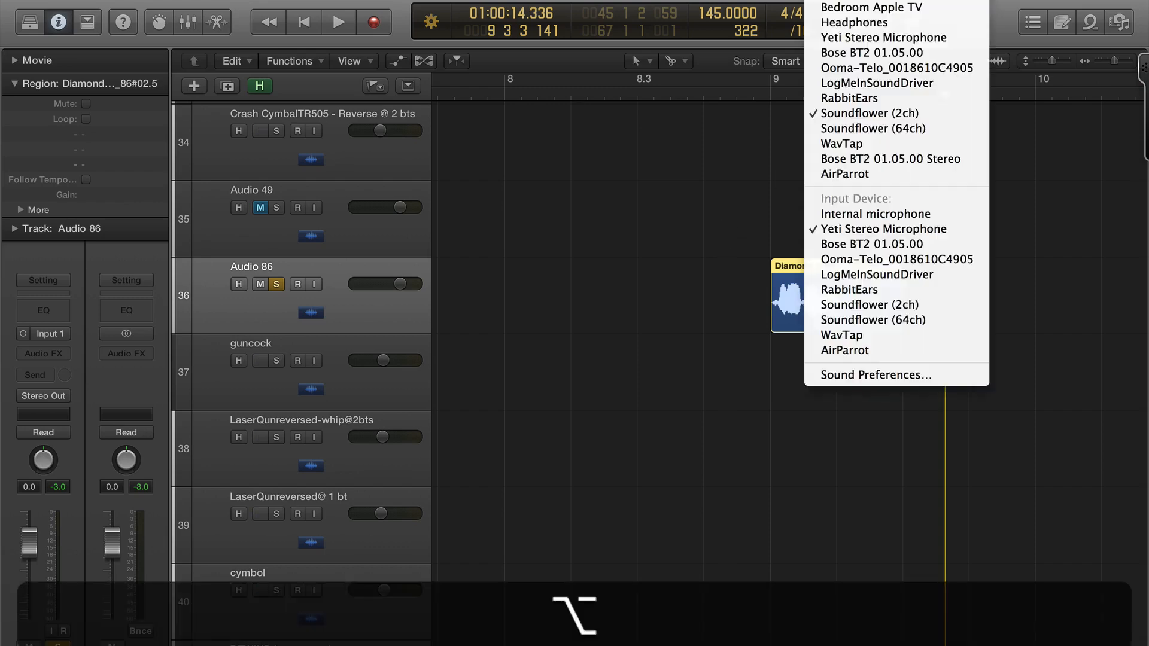
mouse_move(879, 113)
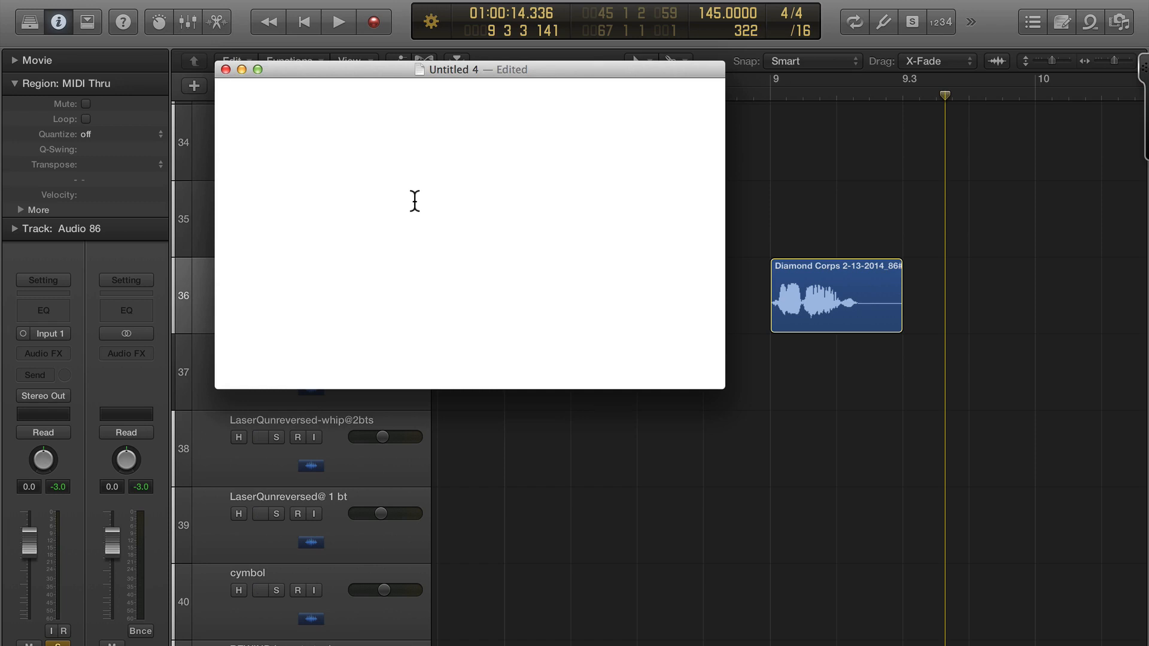
Type 'Haters Make Me Famous' into the new TextEdit document and select all of it.
text(Hater)
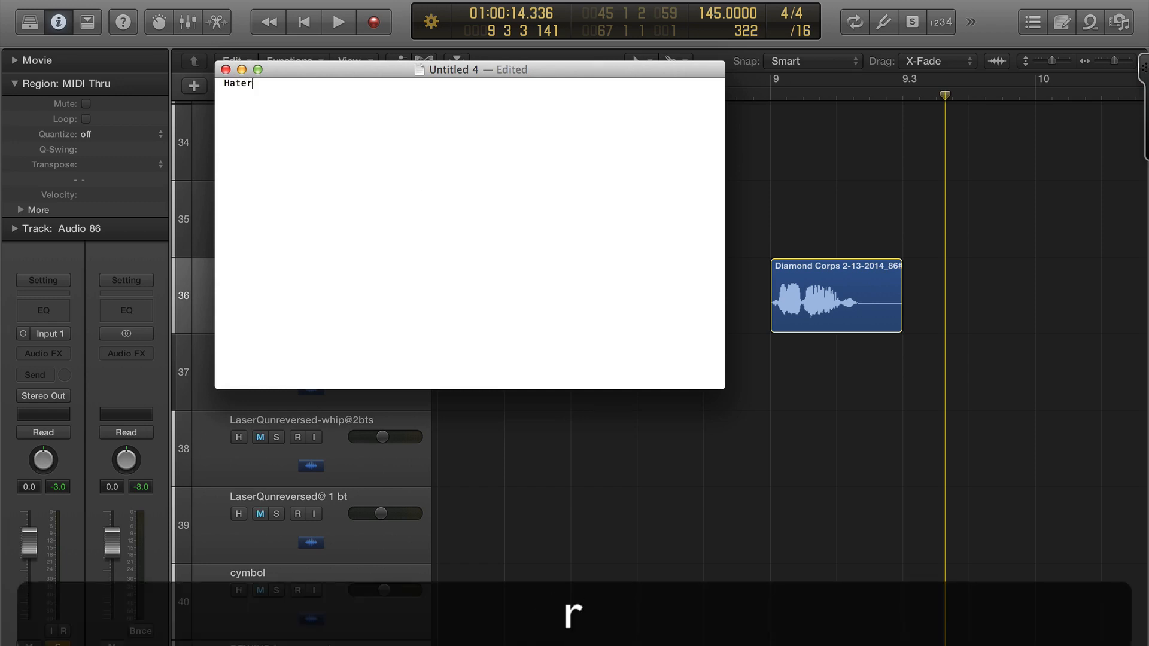
text(s)
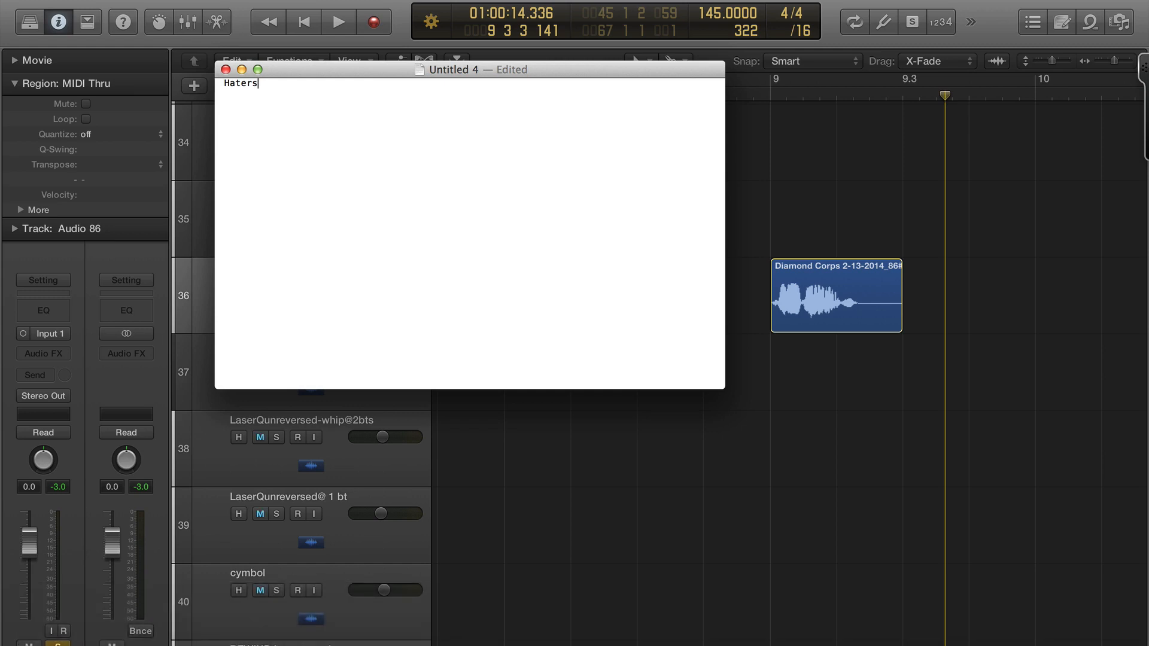
text(Make)
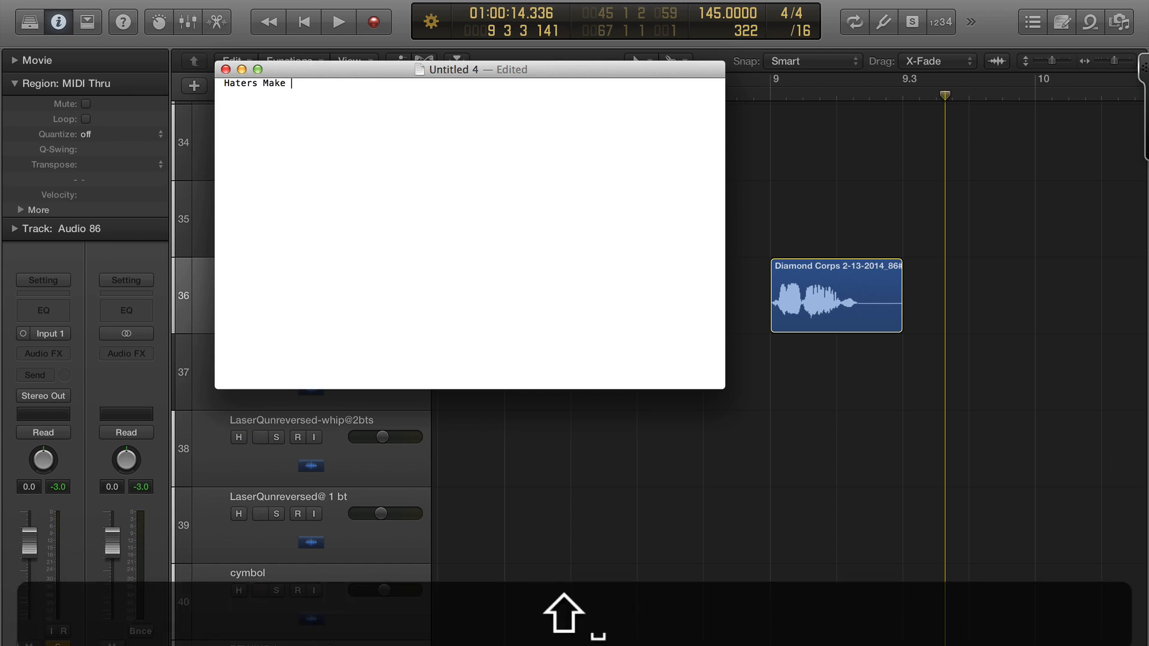
text(Me Famou)
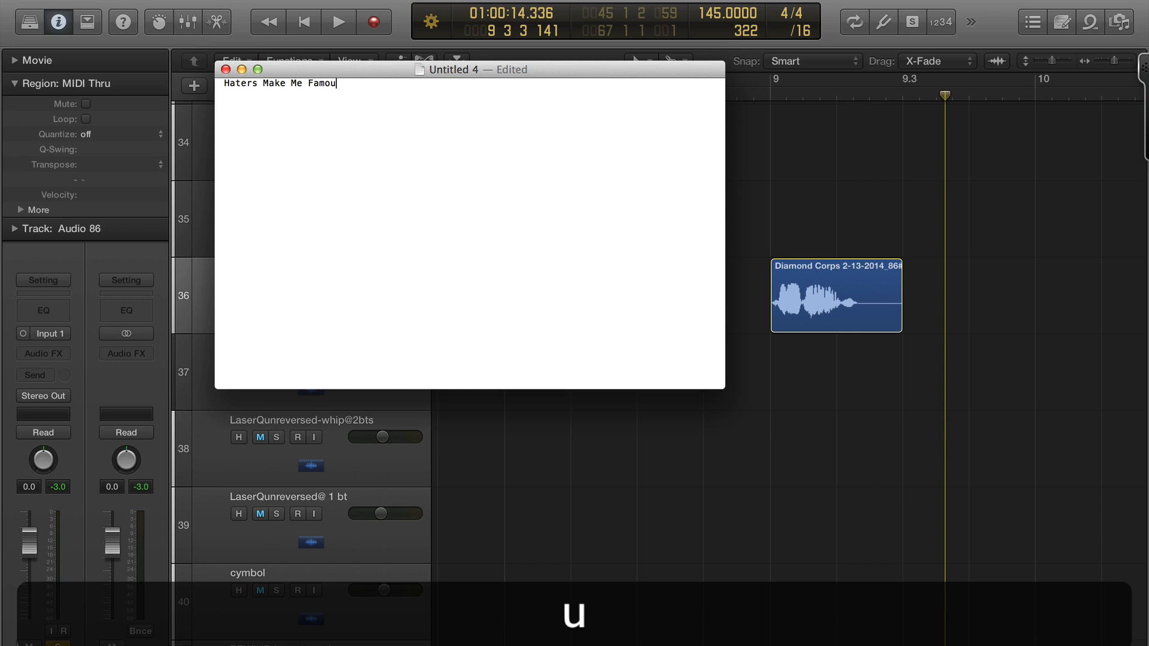
text(s)
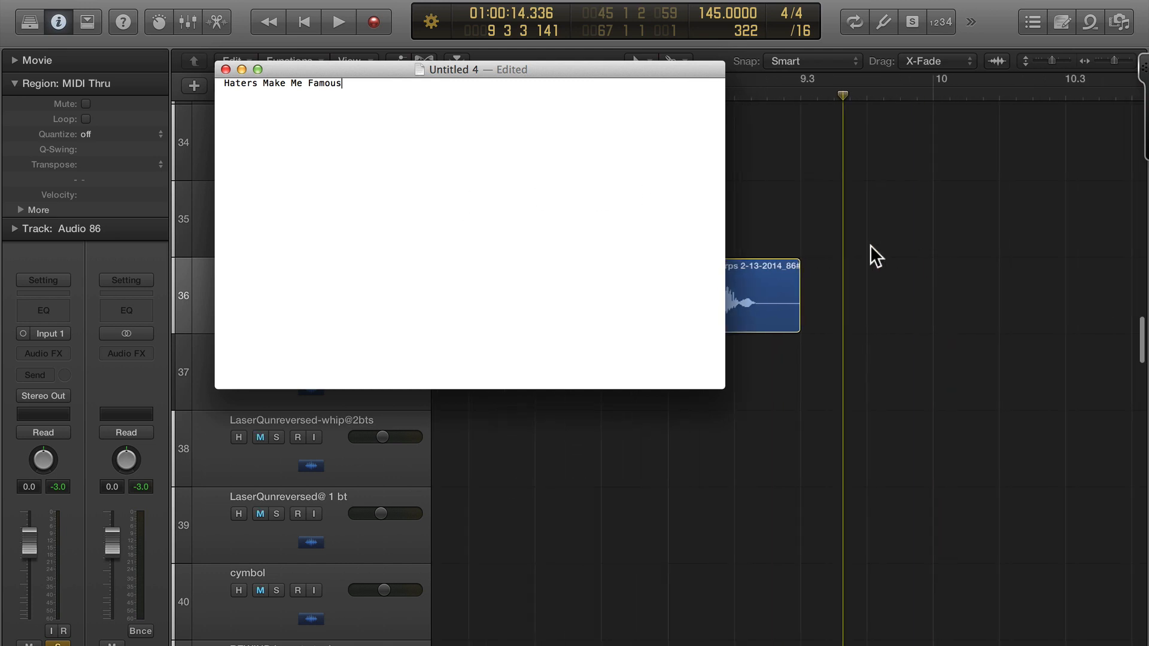
key(cmd+a)
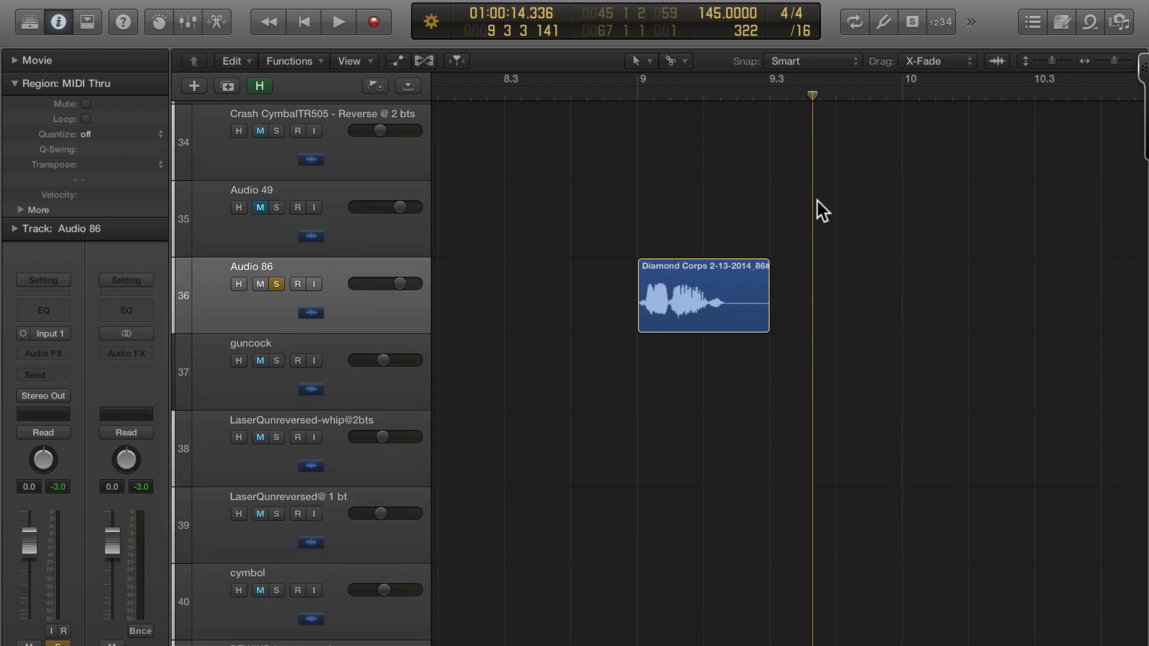
Switch back to Logic and zoom in on the Diamond Corps region on Audio 86.
key(cmd+tab)
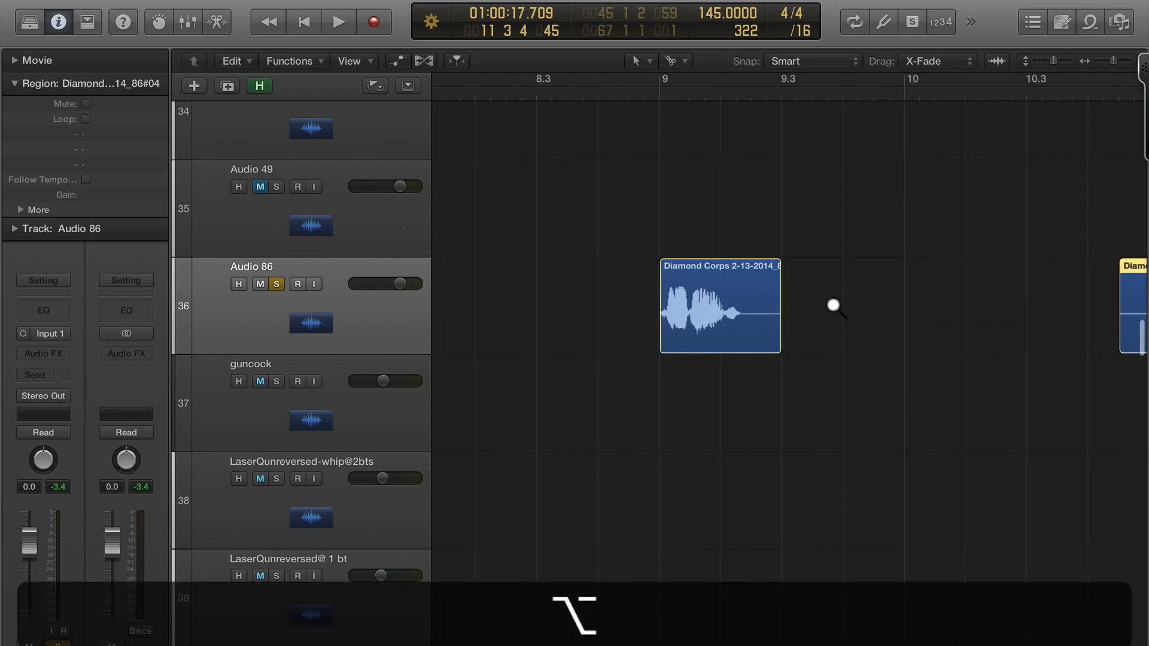
click(338, 22)
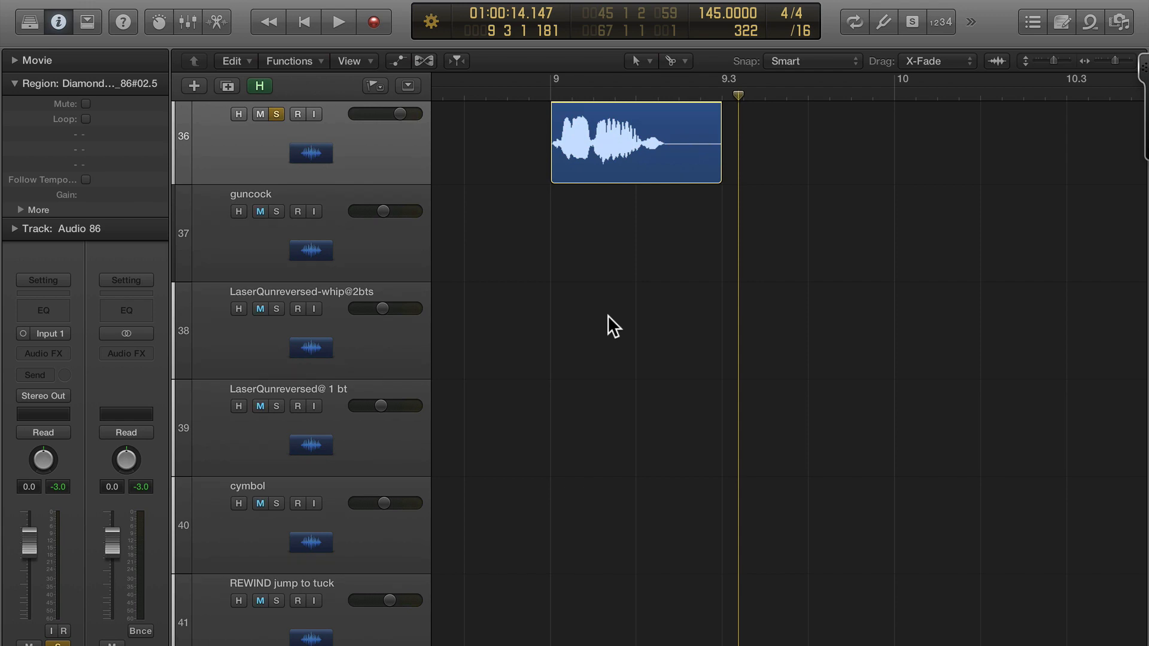
Tag the Diamond Corps file as Looping in Apple Loops Utility, then reselect the region.
key(shift+w)
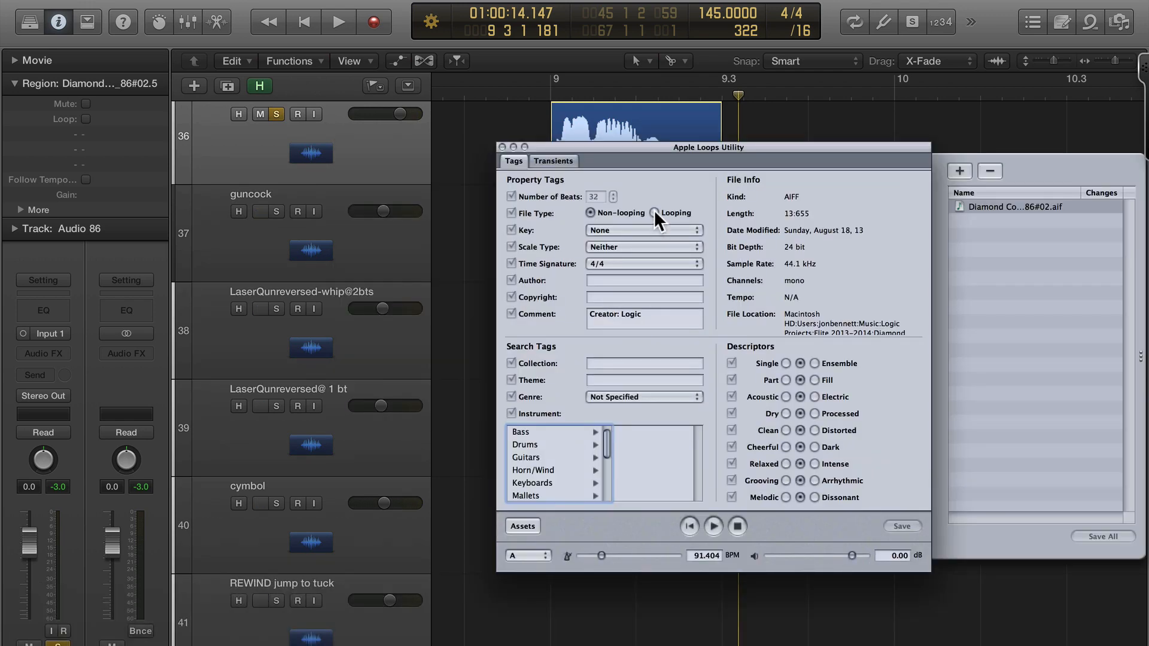
click(654, 212)
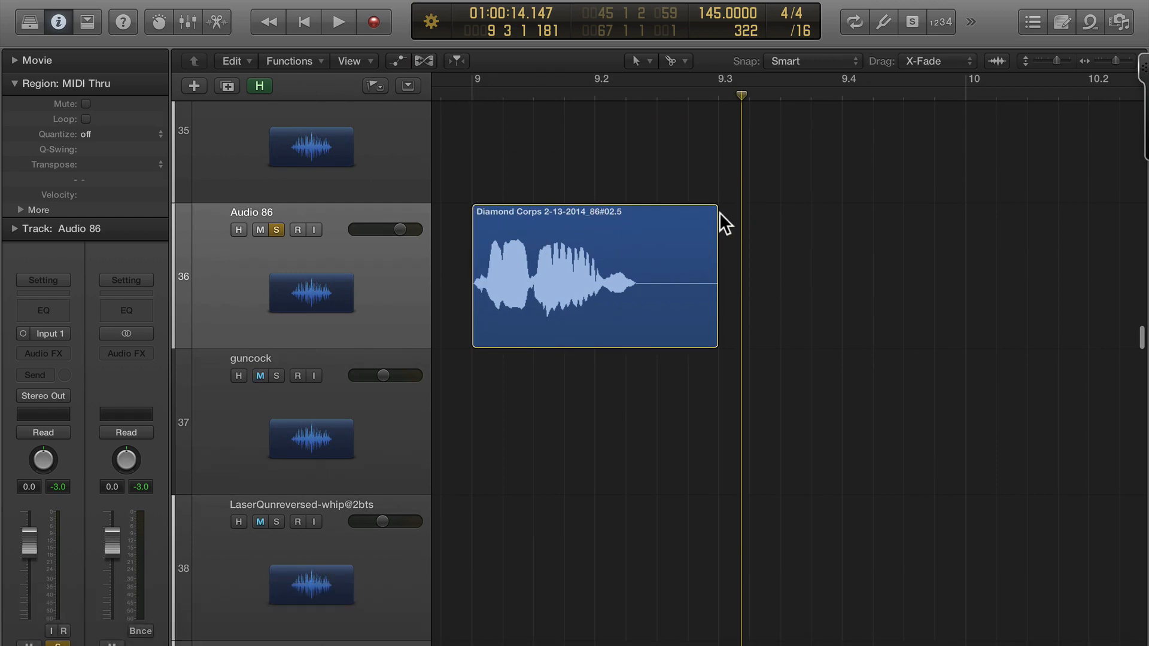
click(593, 275)
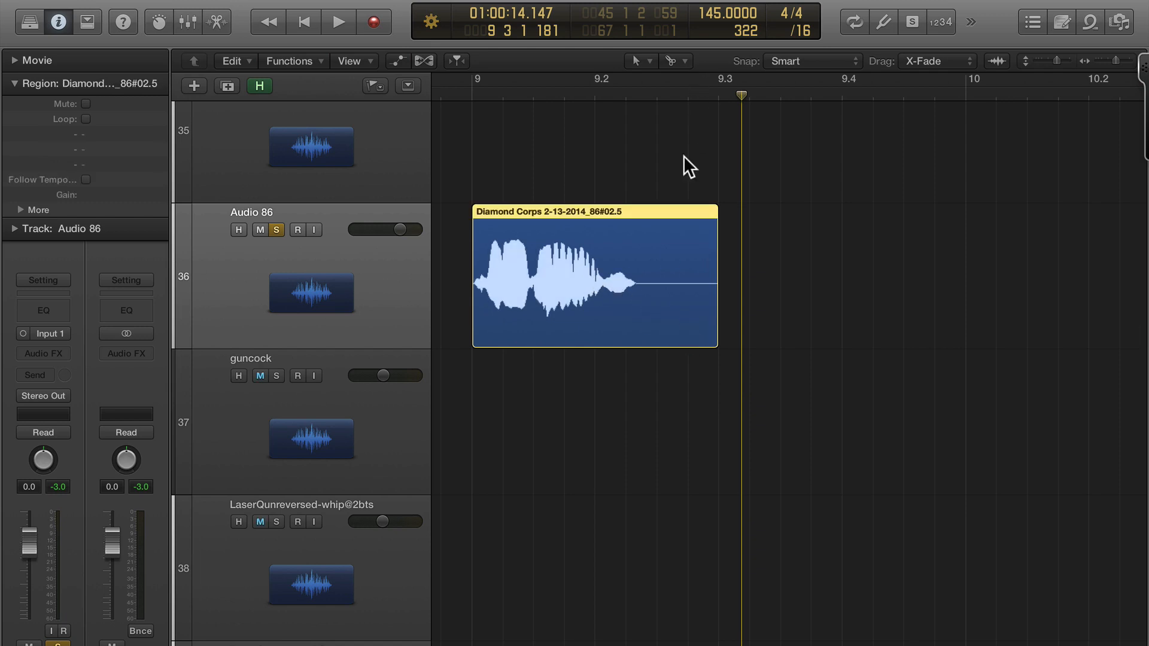
mouse_move(698, 335)
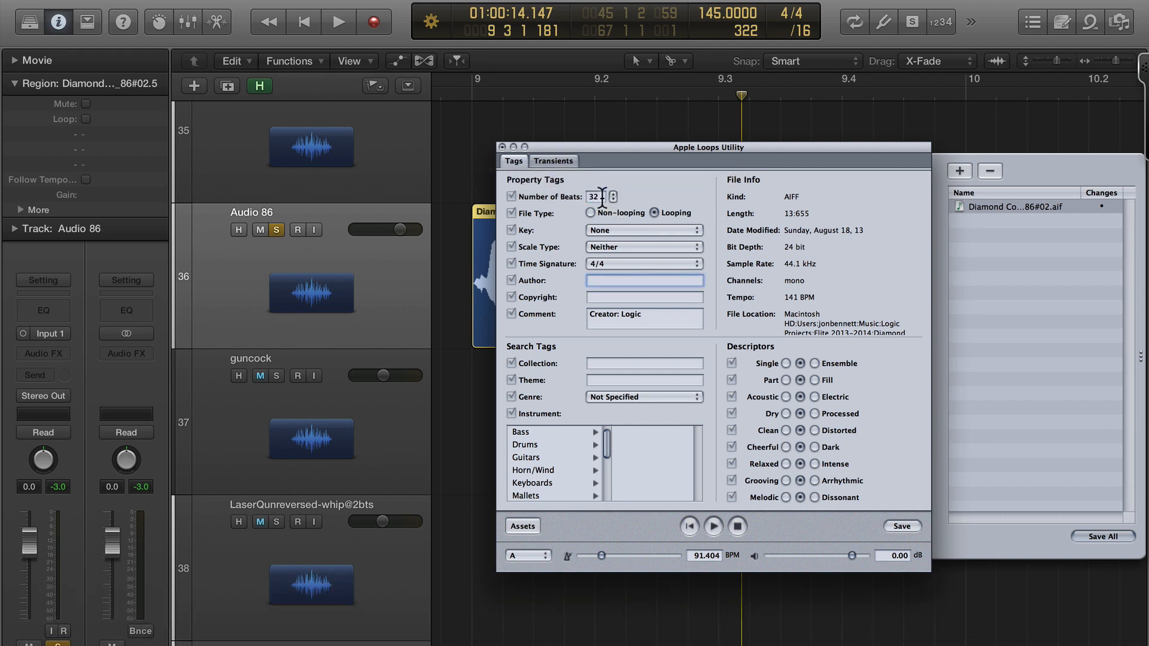
text(2)
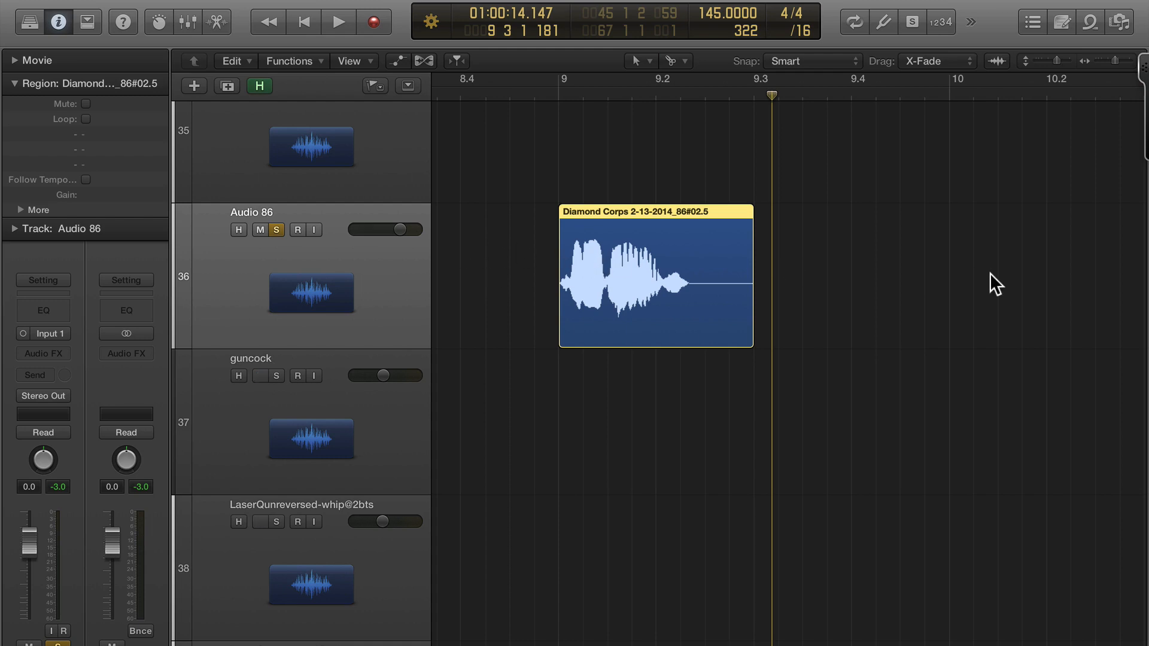
mouse_move(662, 176)
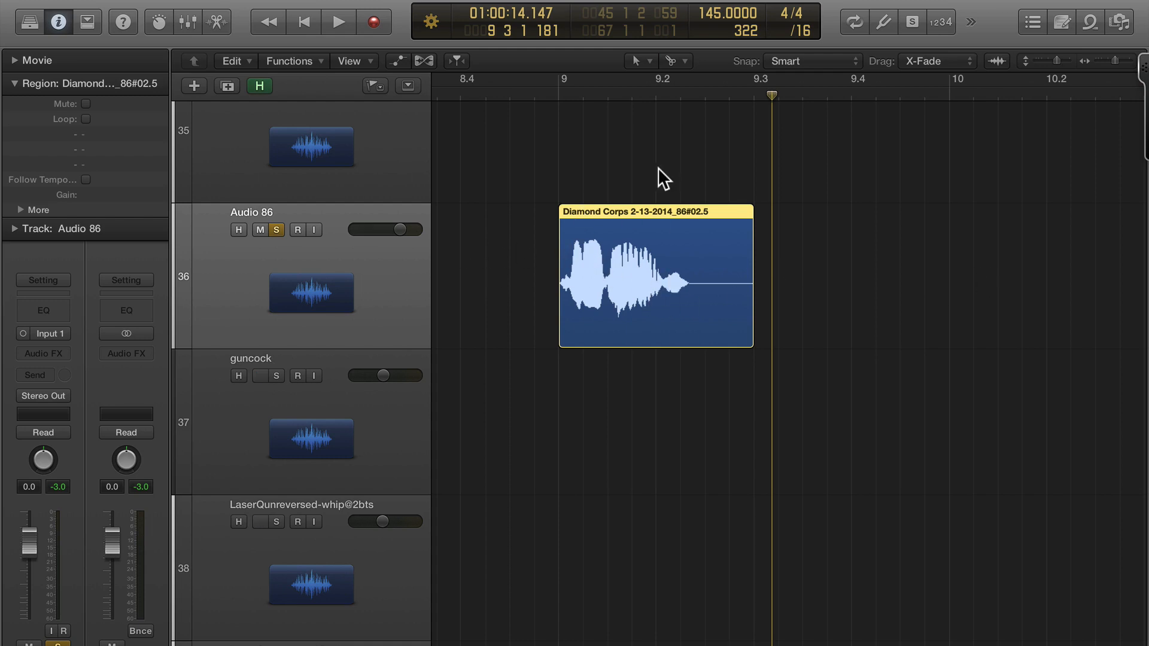
Bounce the Diamond Corps region in place to a new track and solo it instead of Audio 86.
right_click(655, 275)
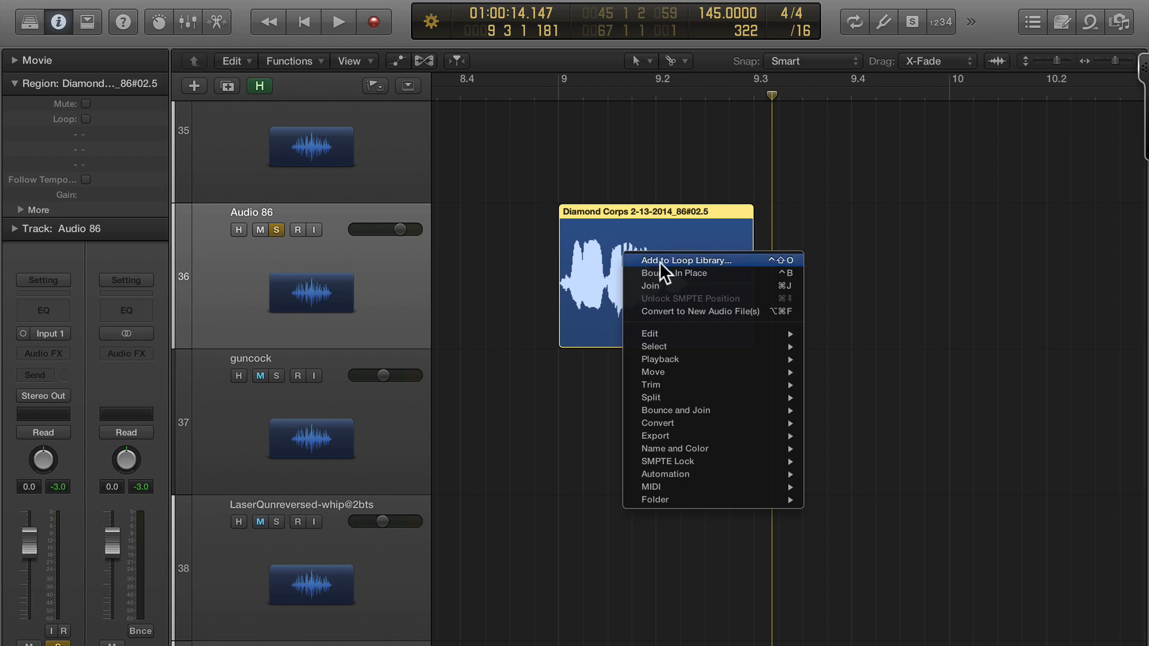
click(674, 273)
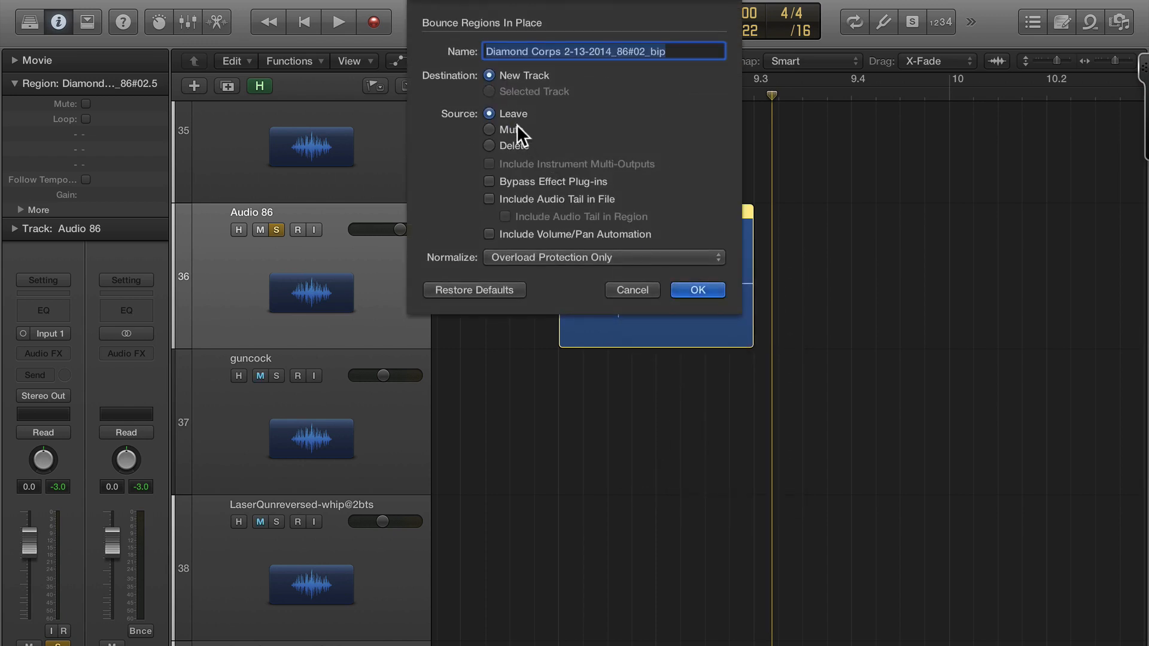
click(696, 291)
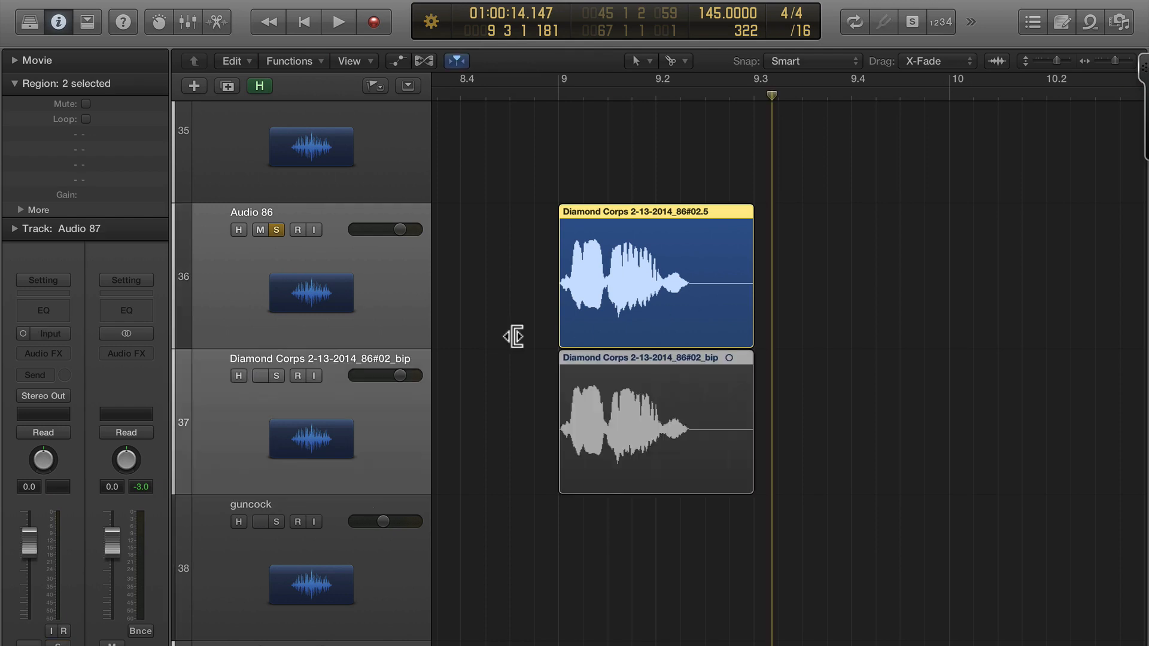
click(655, 424)
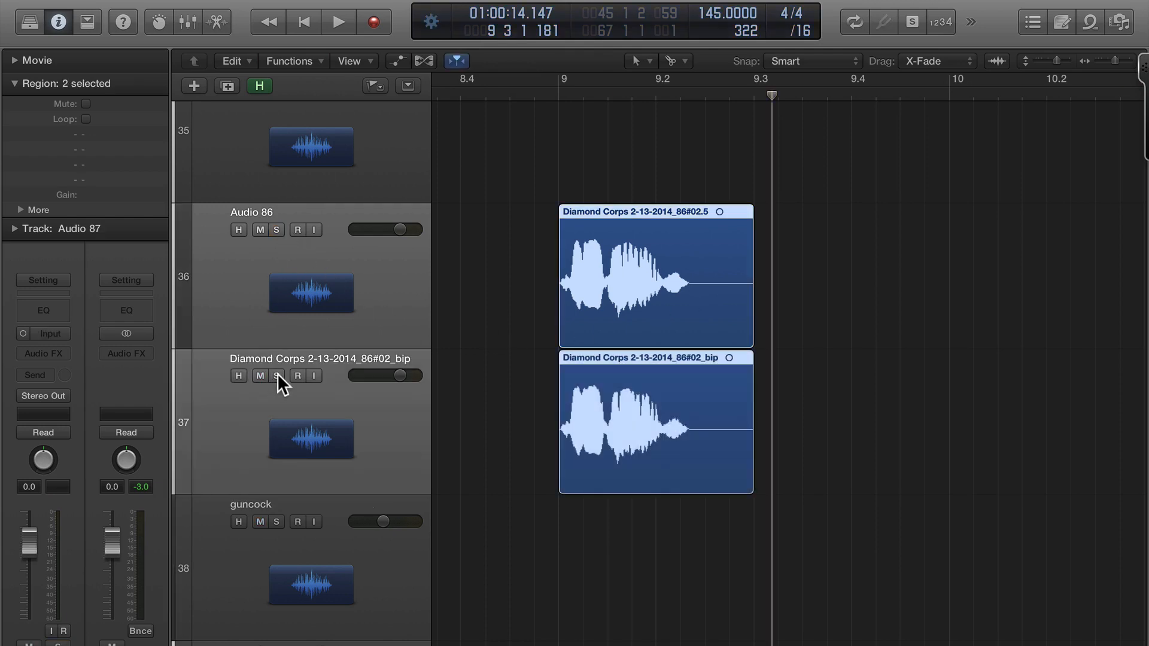
click(277, 375)
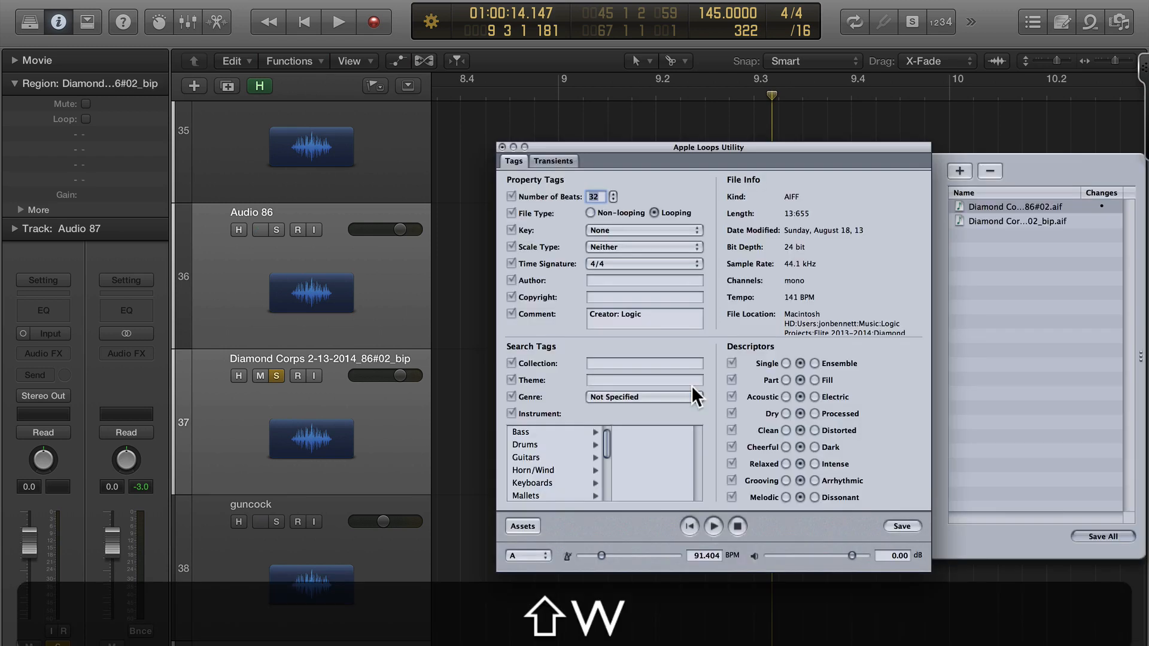
Save the bounced file to the Desktop as 'Haters Siri 2 bts' and select it for loop tagging.
click(1025, 221)
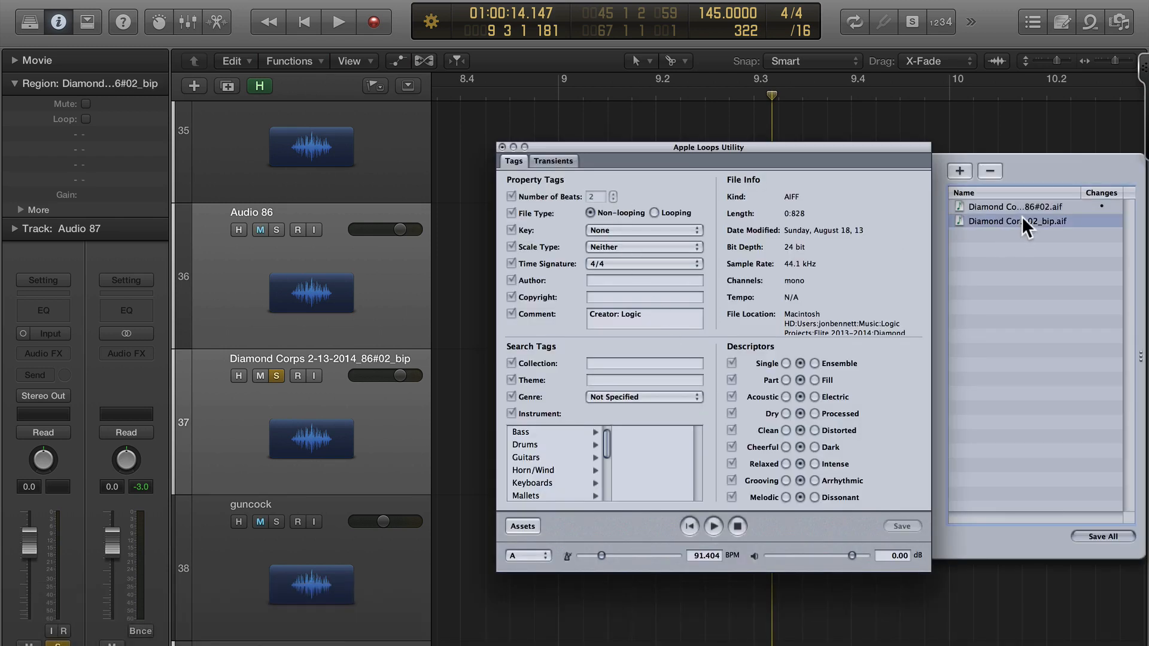
click(653, 212)
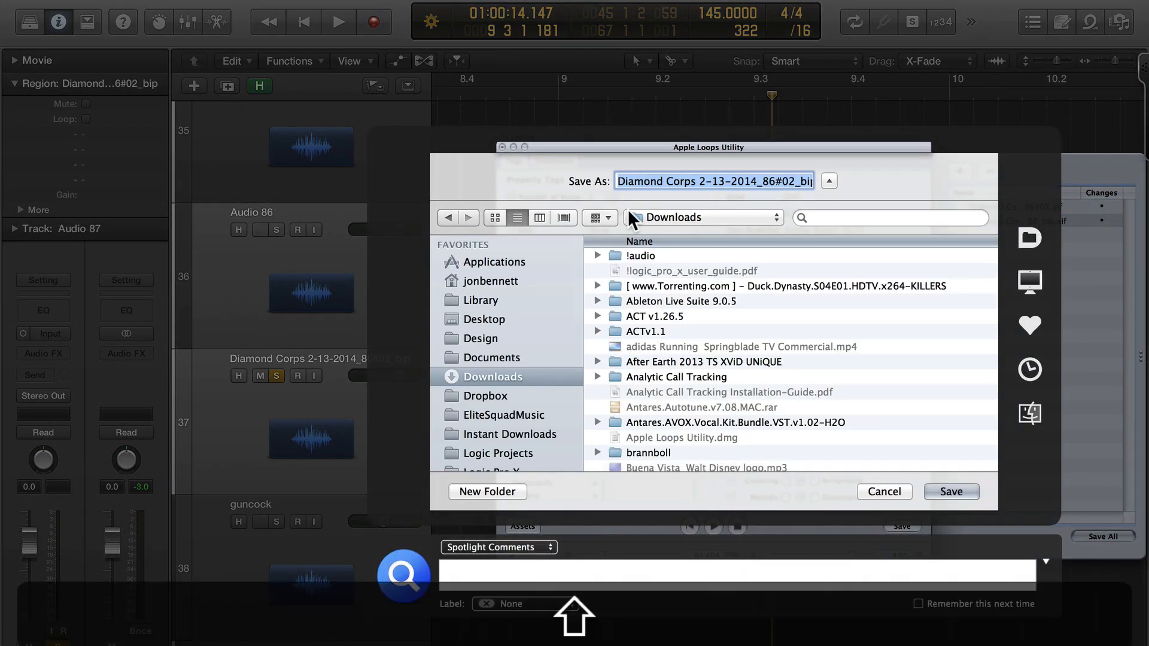
text(Haters Sir)
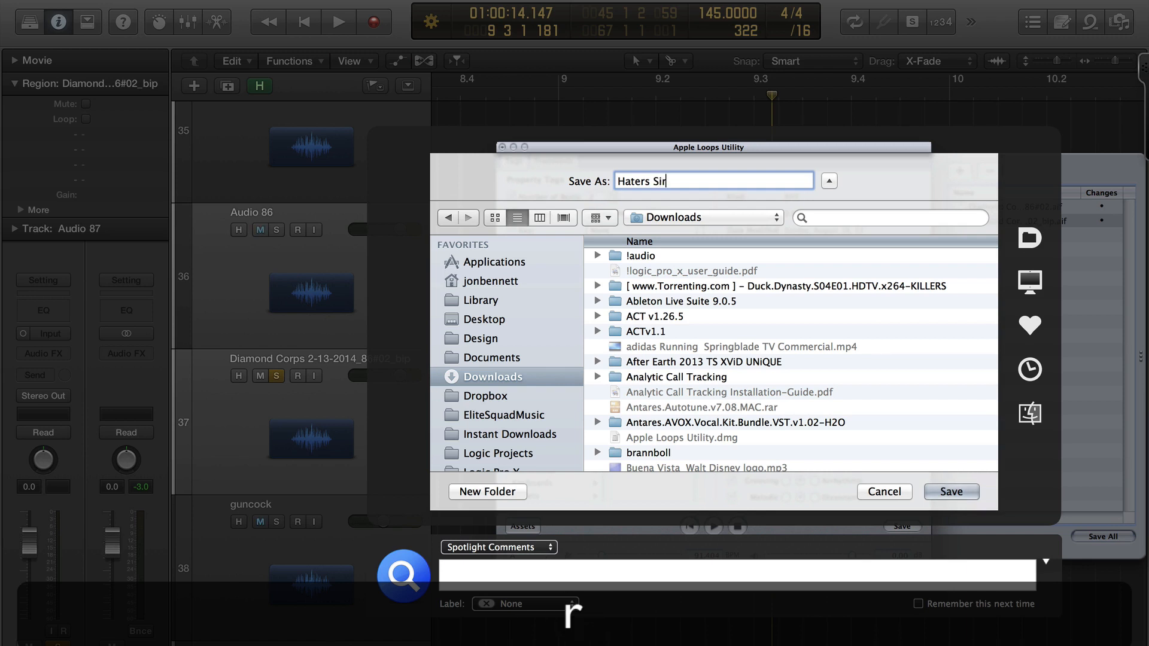
text(i 2)
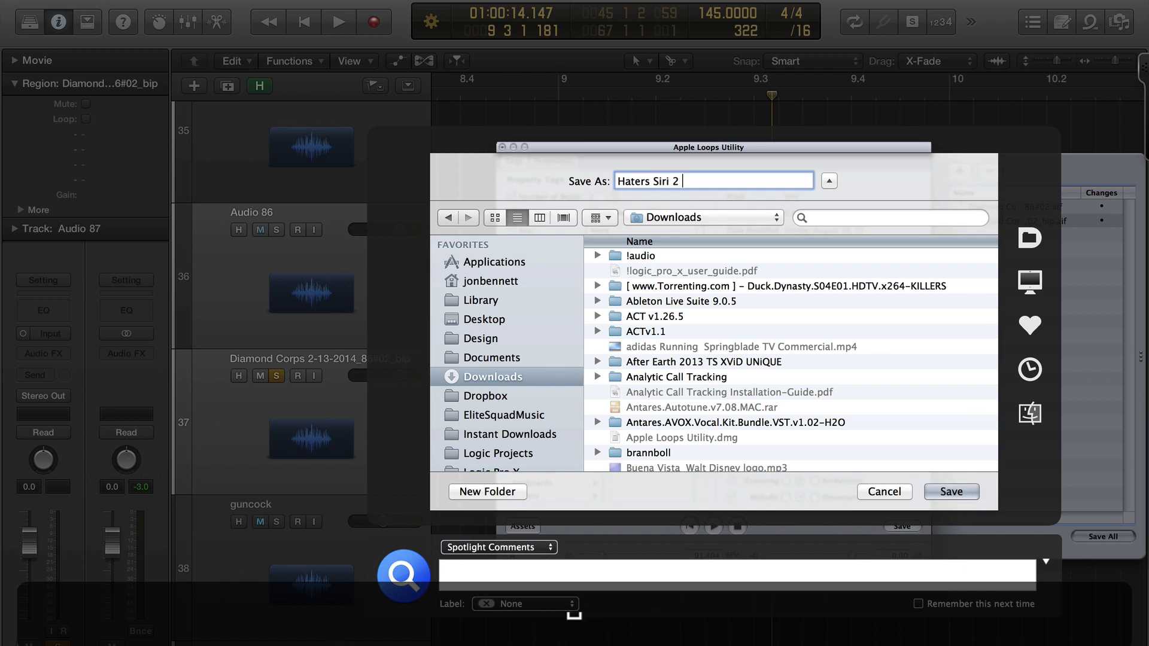
text(bts)
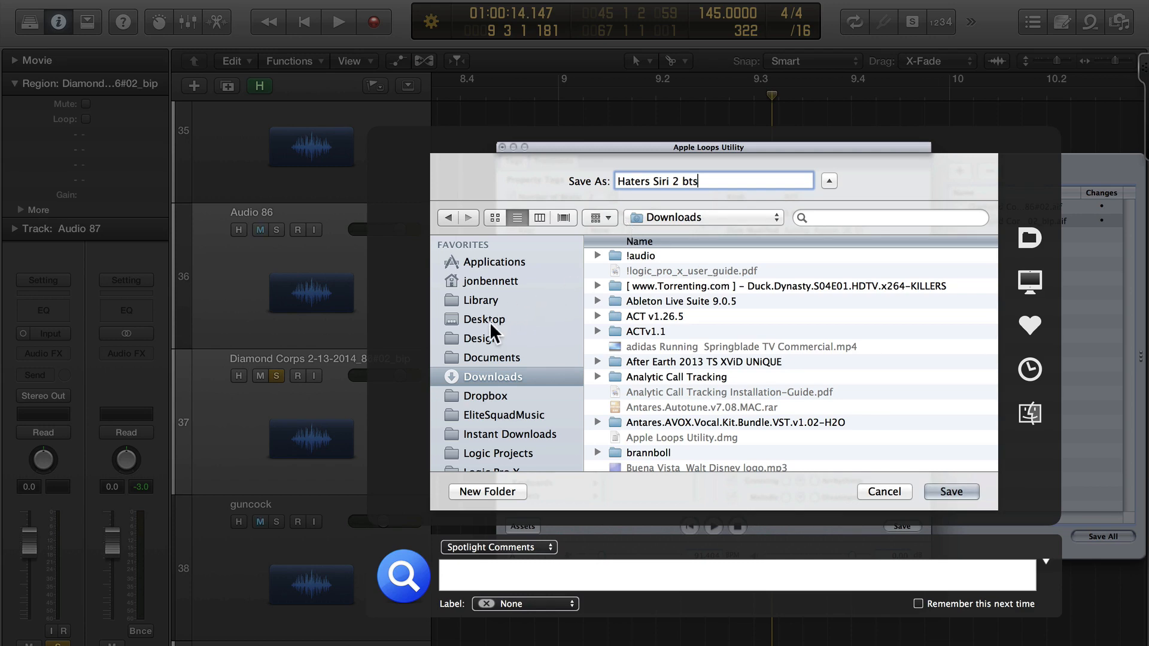
click(486, 319)
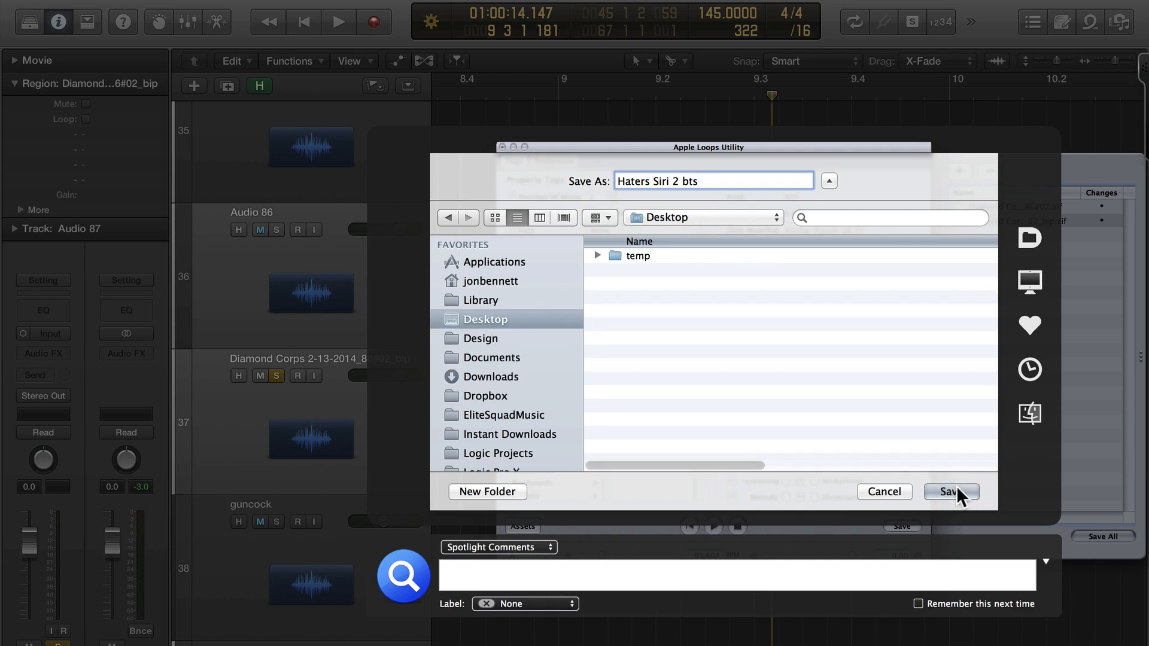
click(950, 492)
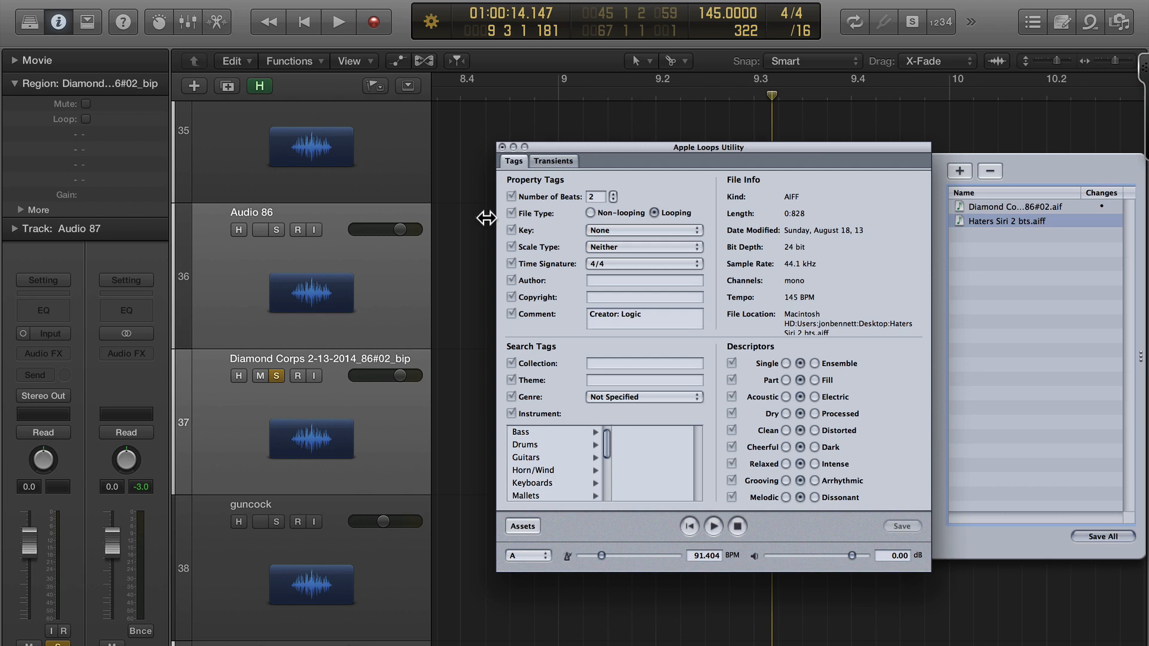
click(503, 146)
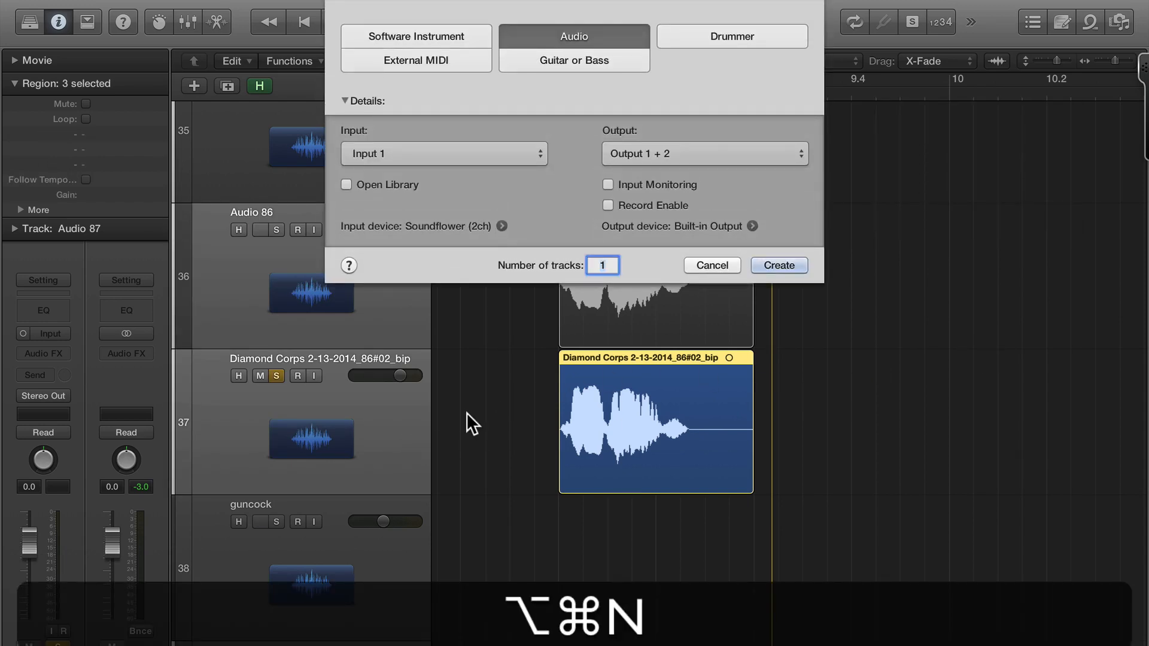
Create the new audio track, zoom in on the Haters Siri 2 bts region, and open the Loops browser.
click(778, 265)
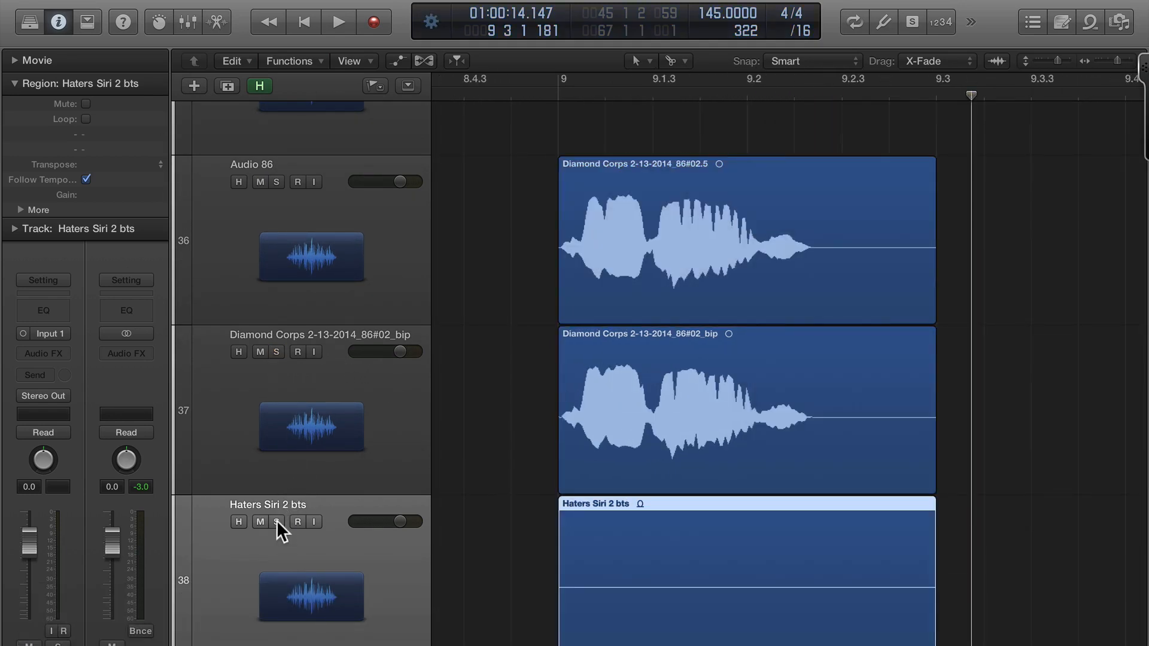
scroll(down, 3)
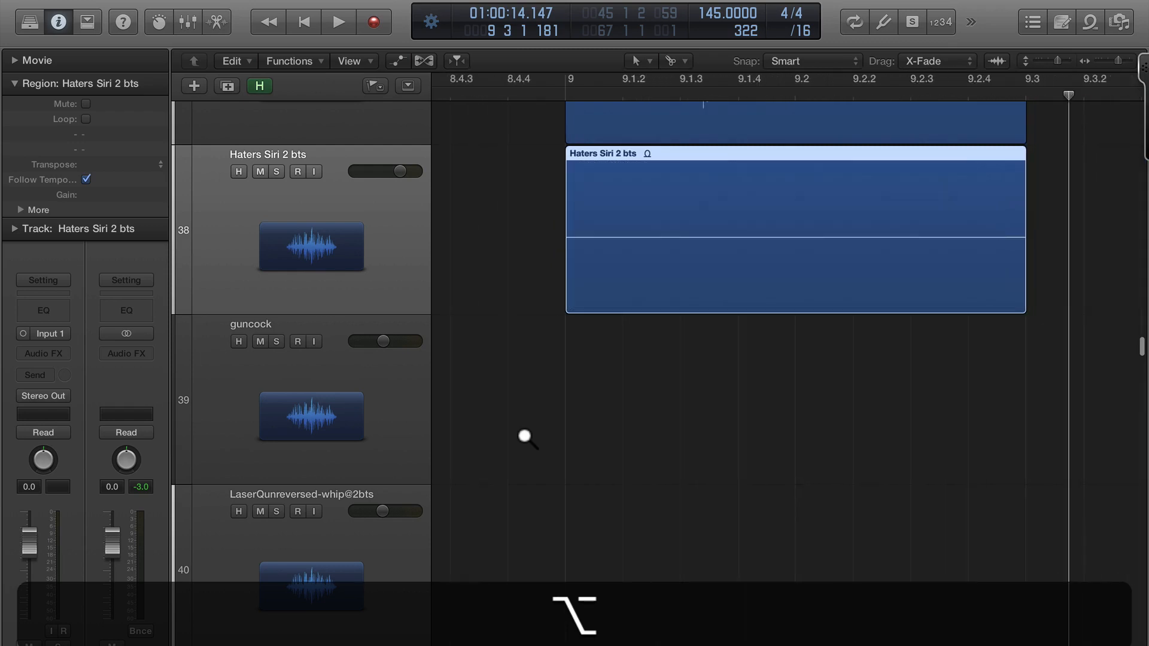
click(276, 172)
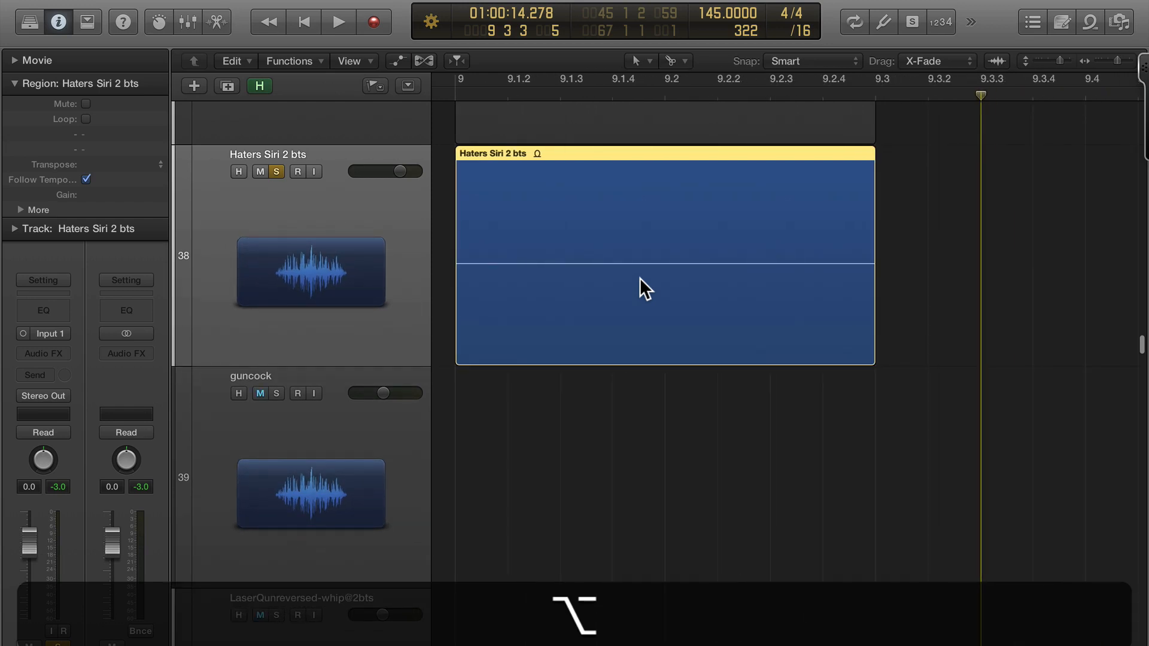
click(1090, 21)
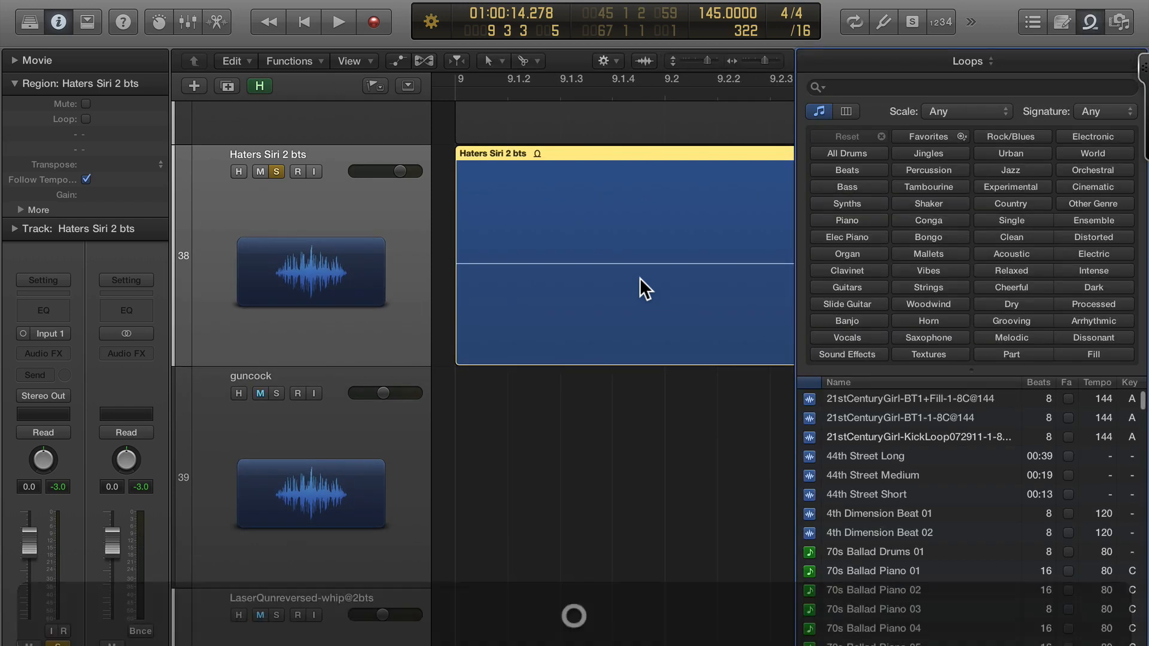
Add the Haters Siri 2 bts region to the loop library as a Loop.
right_click(641, 287)
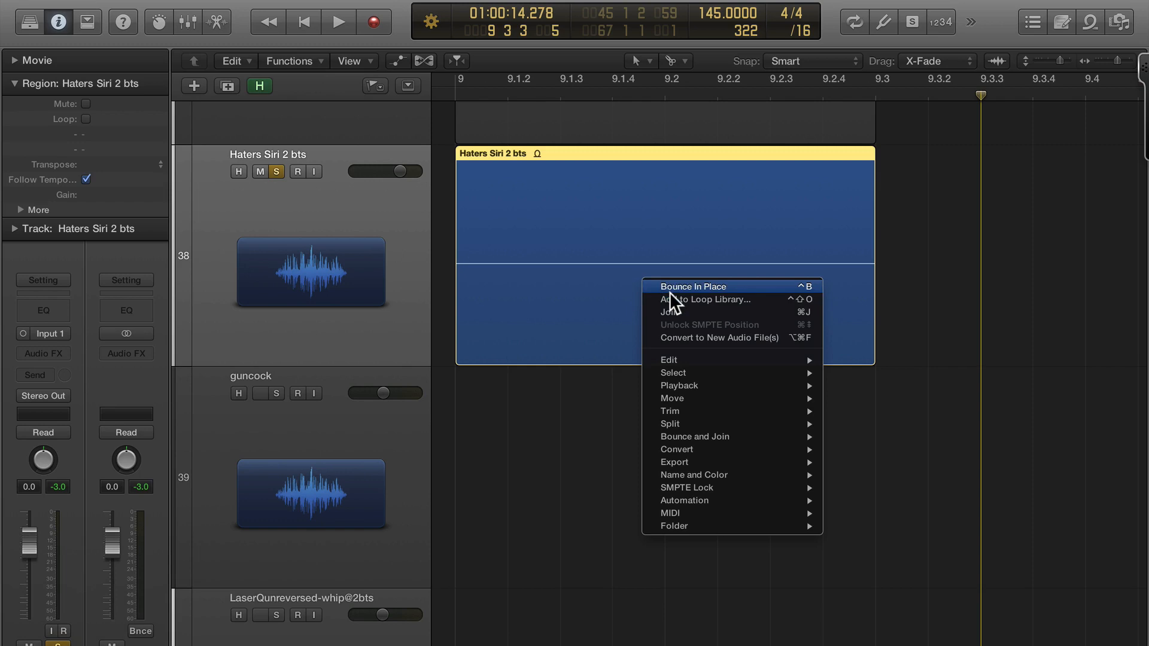
mouse_move(677, 300)
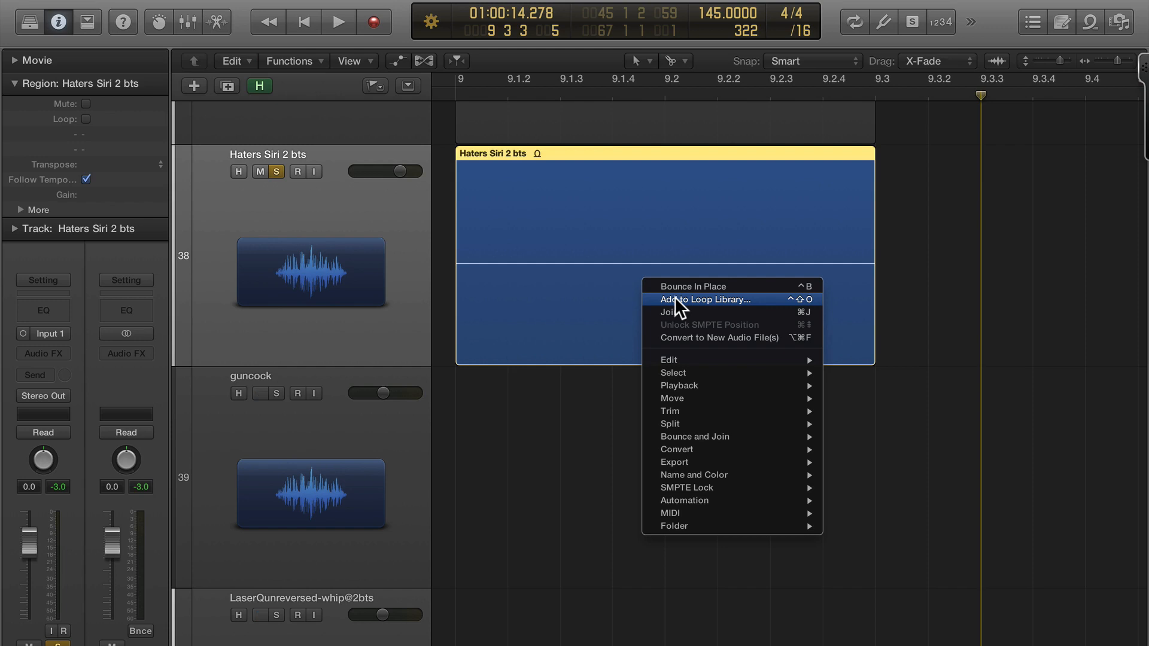
click(704, 300)
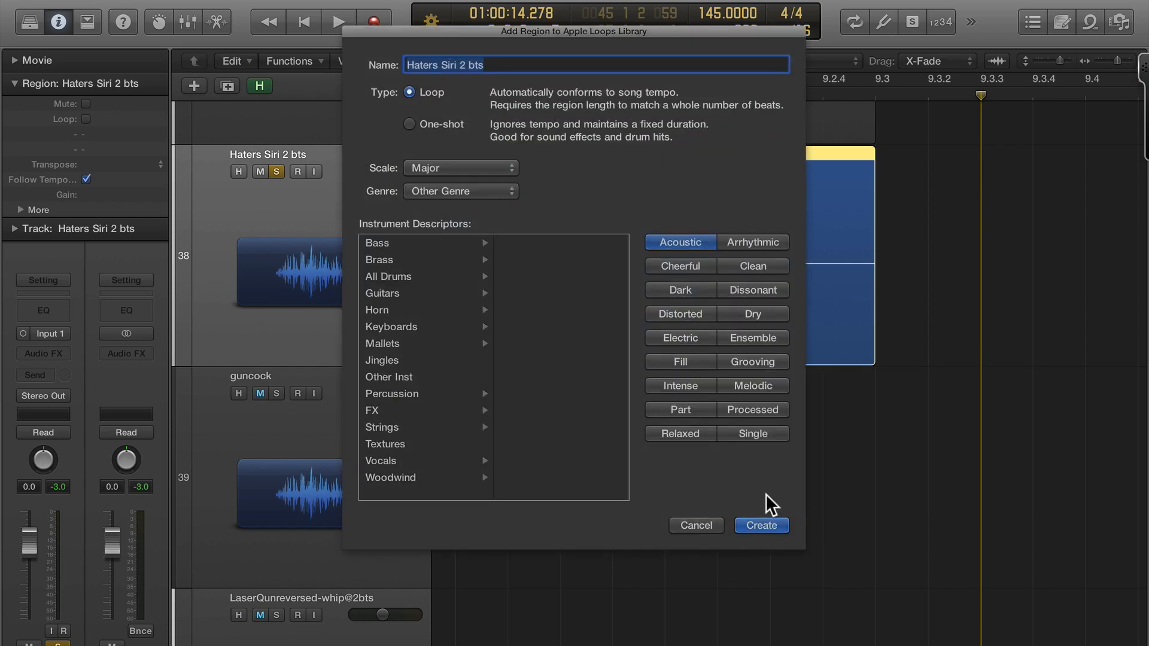
click(760, 526)
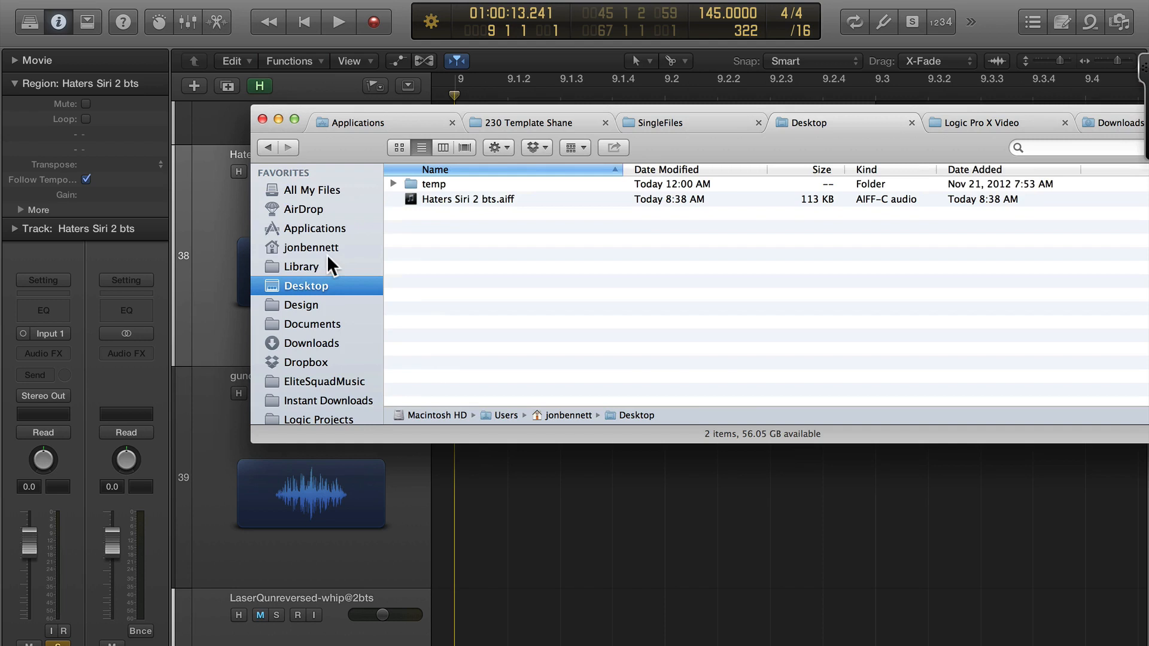
Browse Finder to Library > Audio > Apple Loops > User Loops > SingleFiles.
click(301, 266)
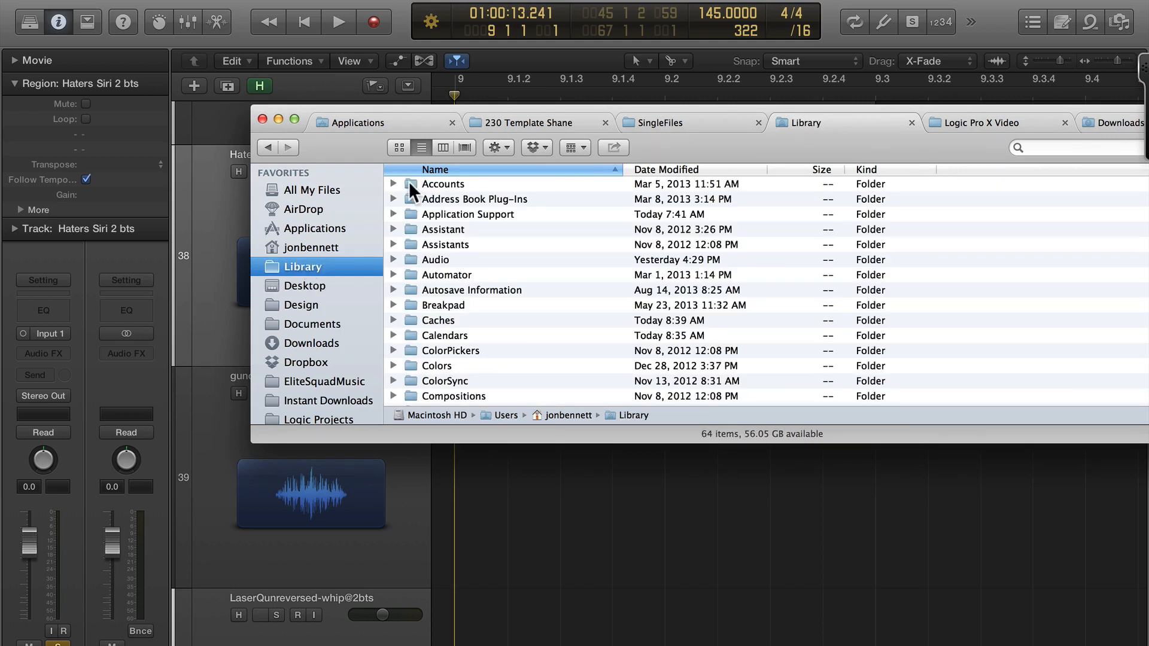
double_click(434, 259)
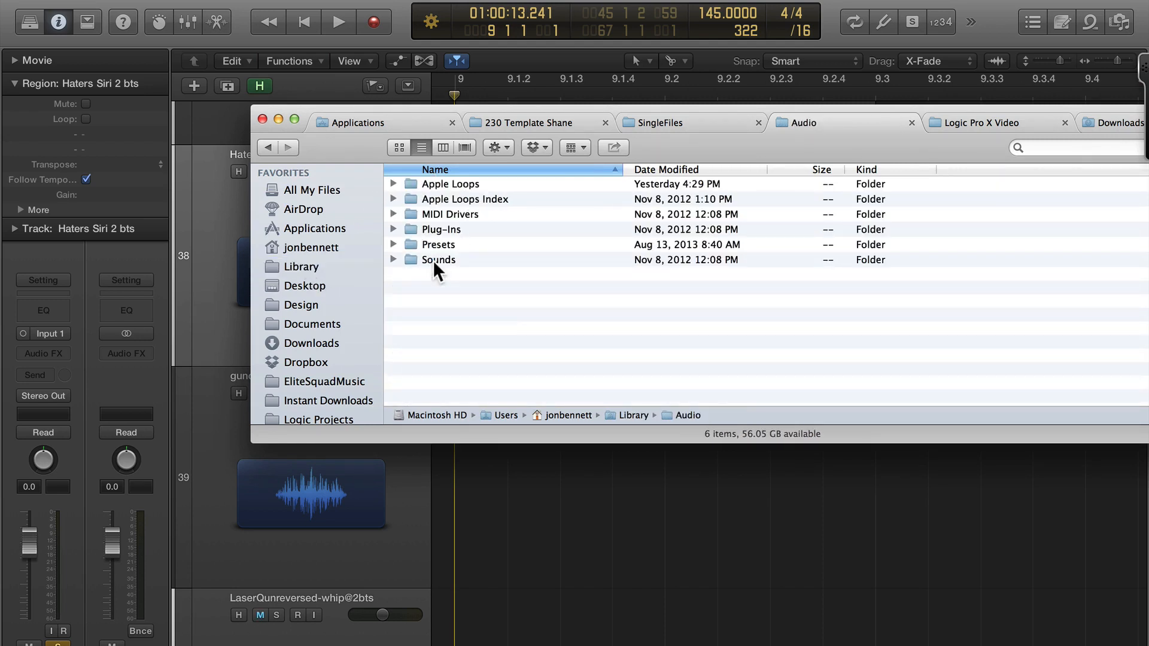
double_click(451, 184)
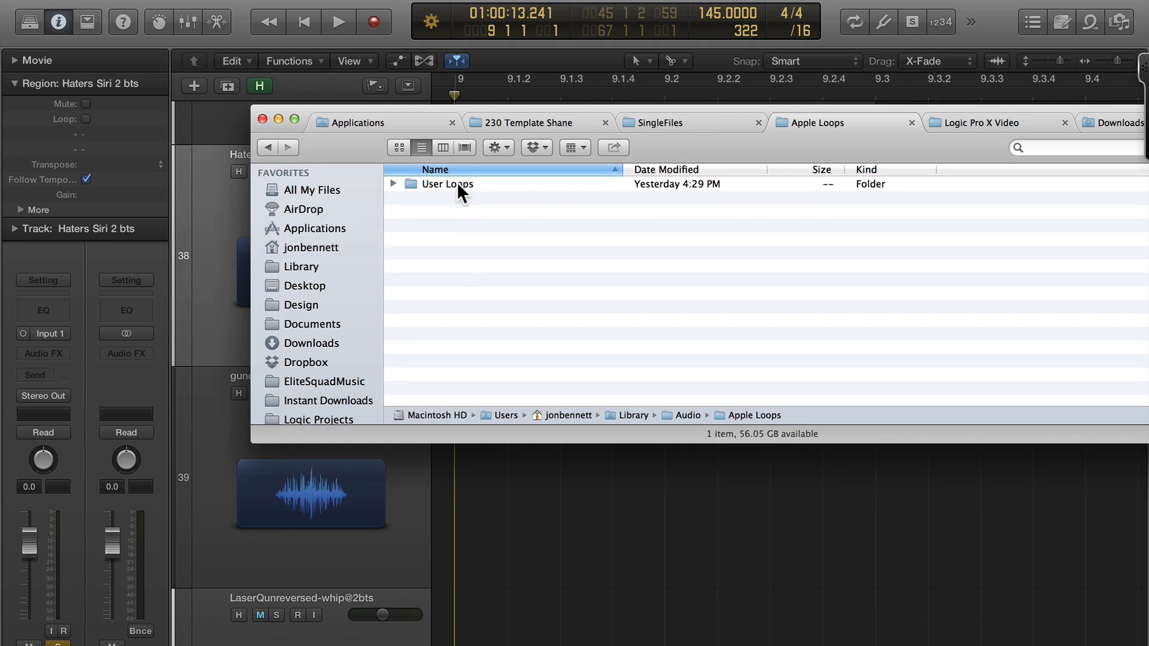
double_click(447, 184)
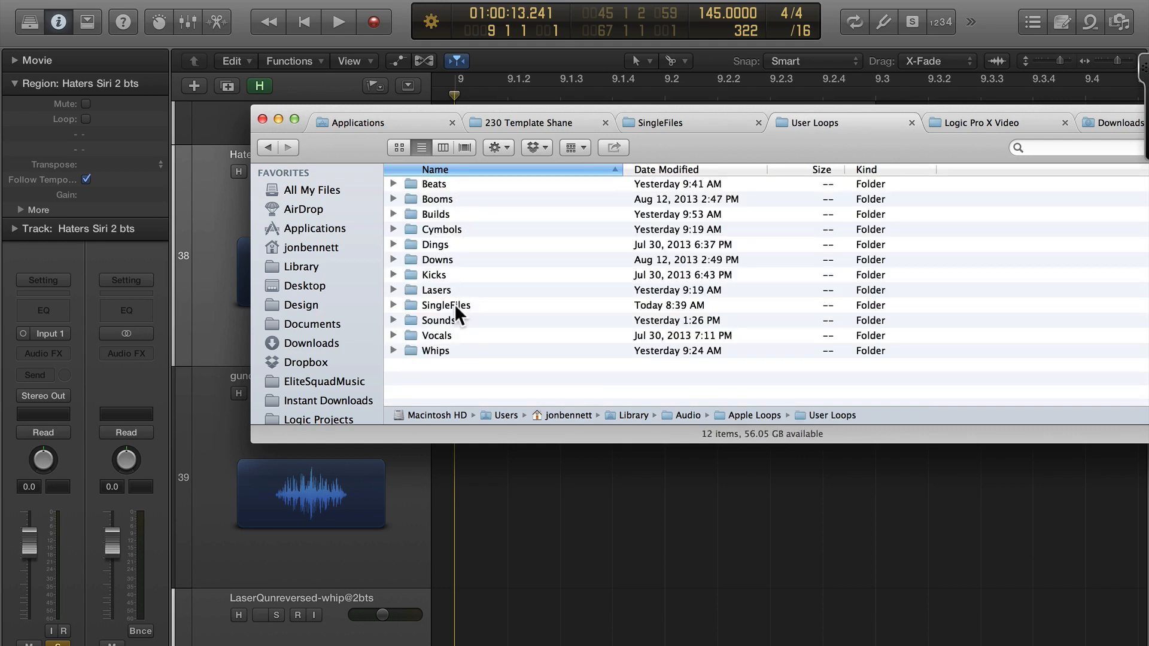
double_click(444, 305)
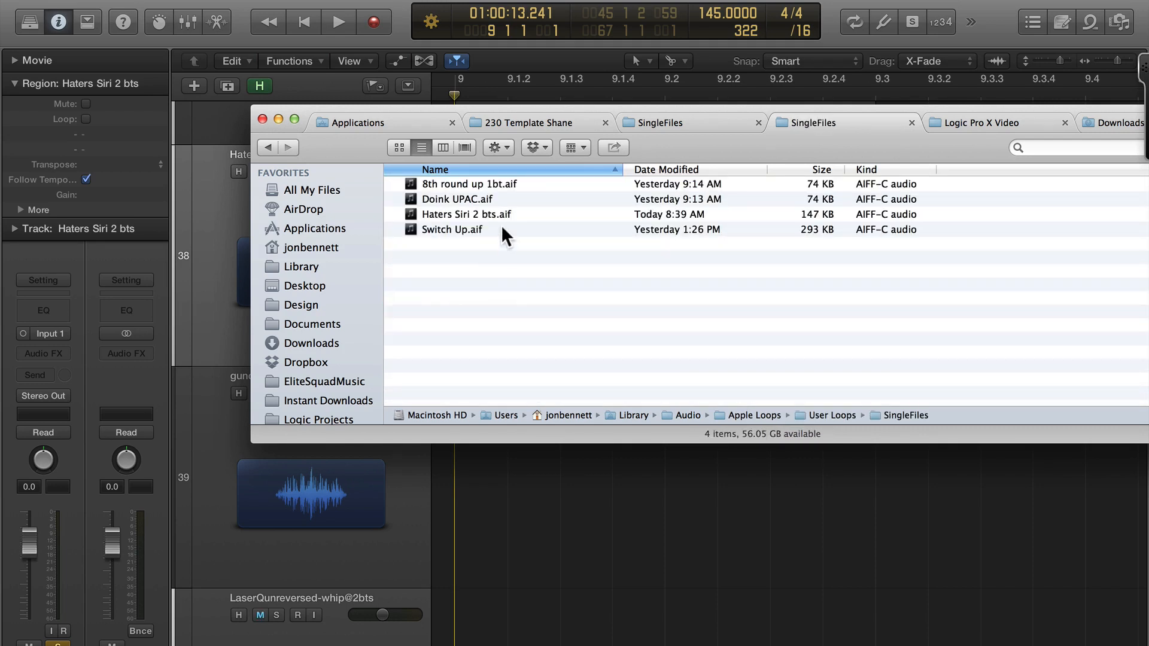
Copy Haters Siri 2 bts.aif and paste it into the Vocals folder.
click(466, 214)
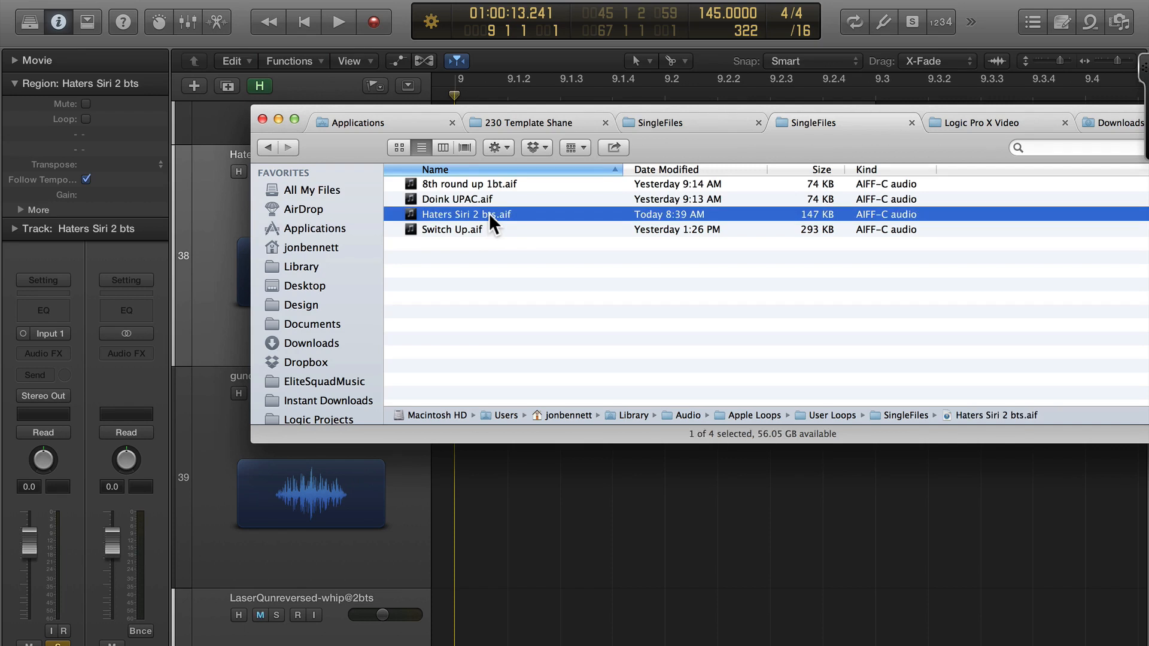
click(259, 615)
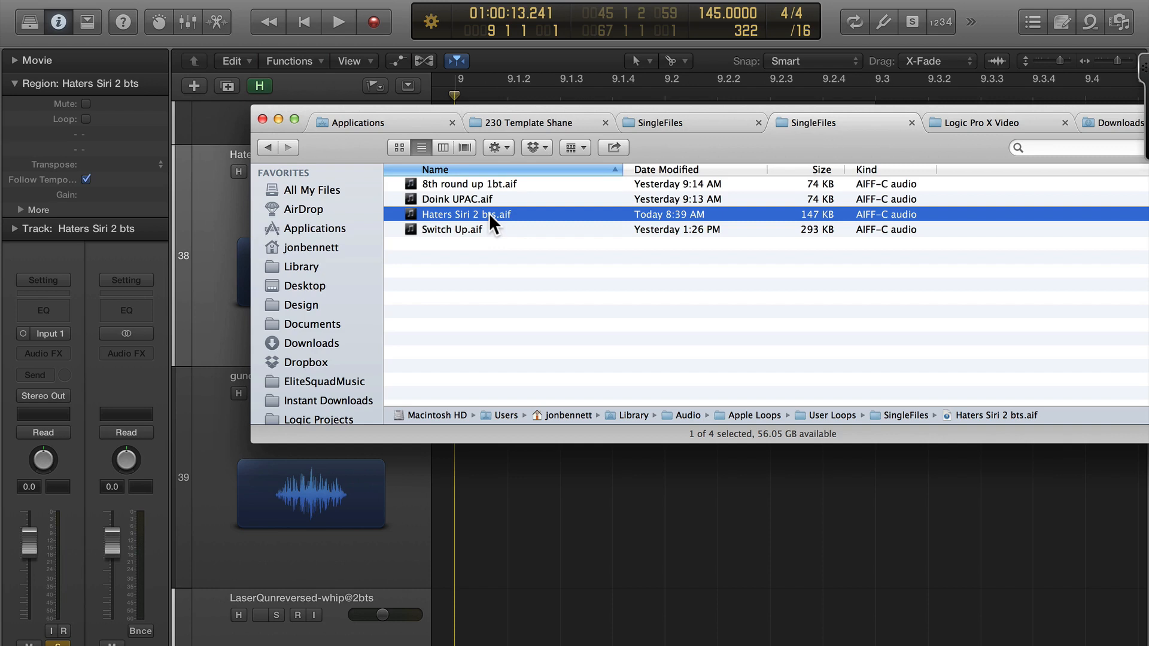
click(260, 615)
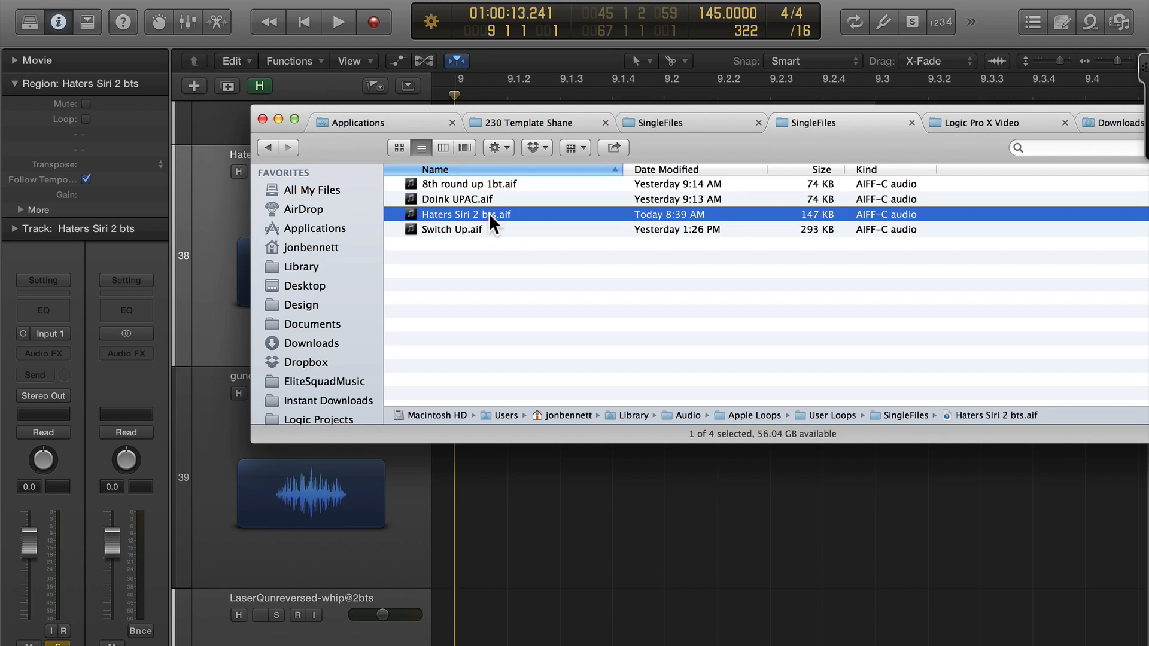
key(cmd)
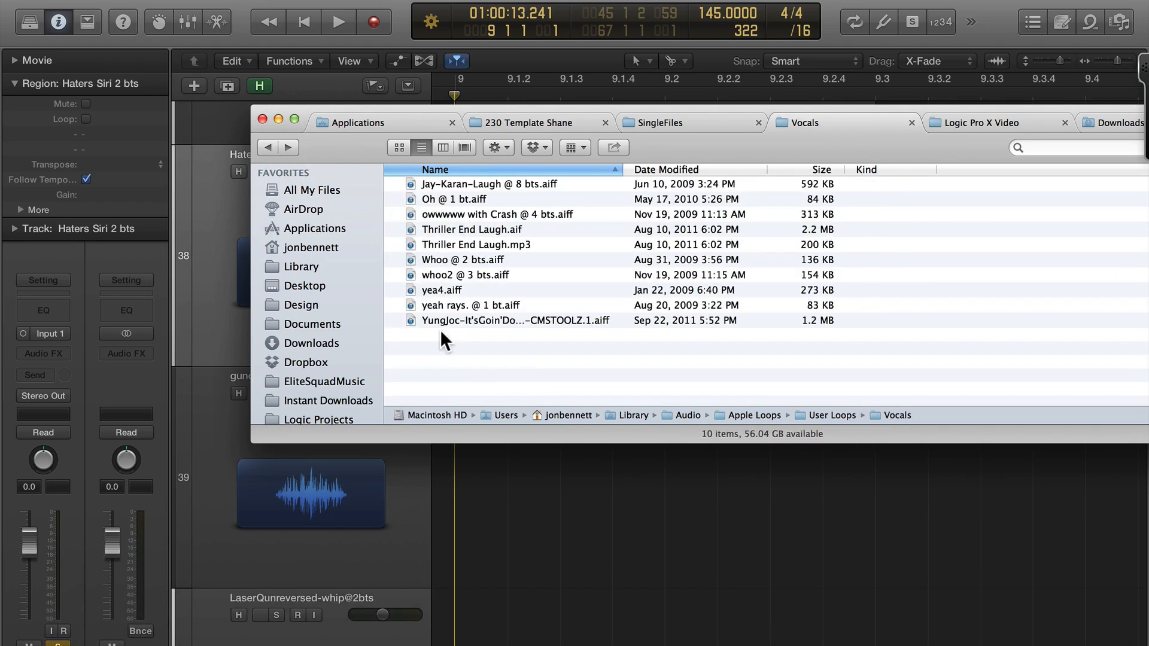
key(cmd+v)
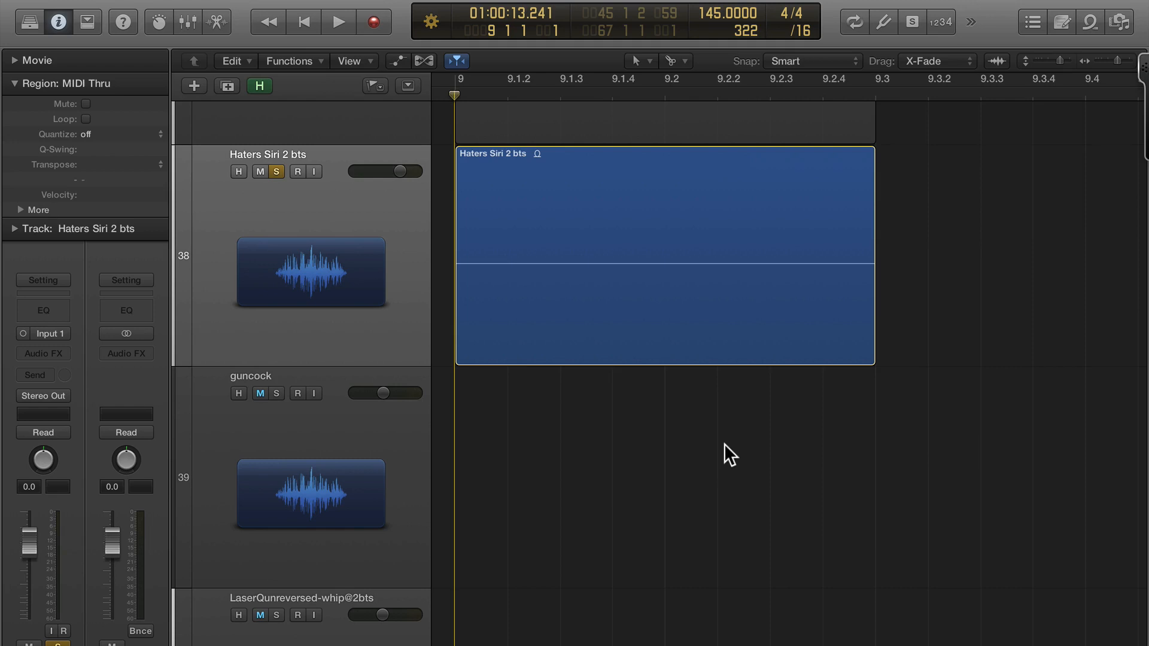
Run Reindex All Loops from the Loop Browser's Loops header menu.
click(1090, 22)
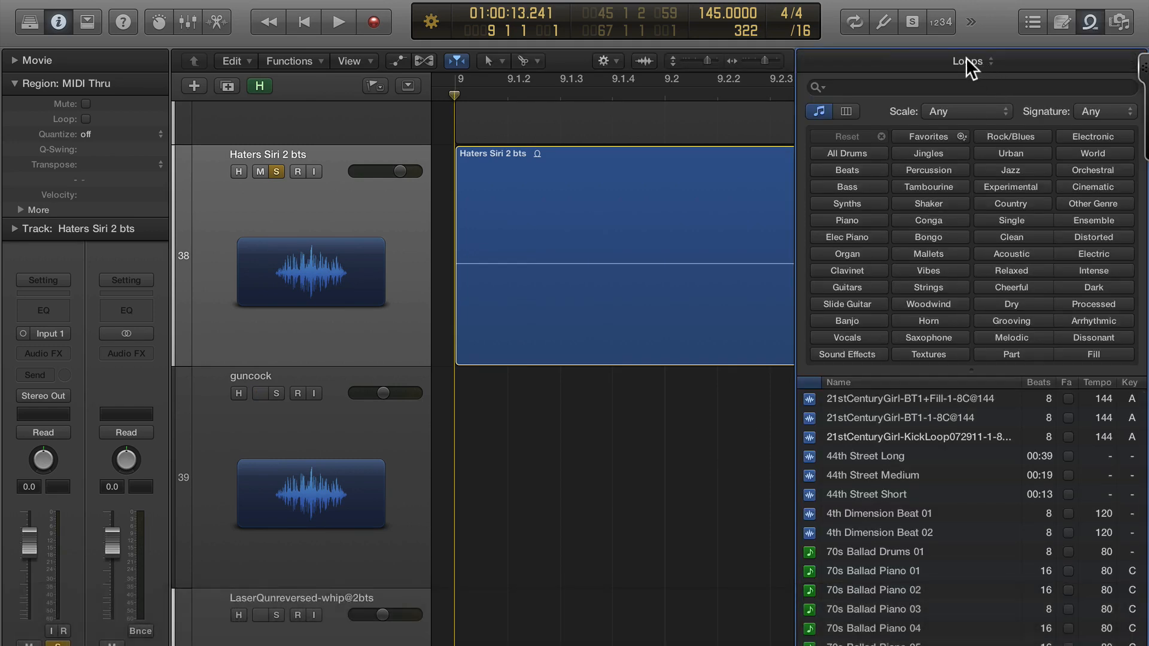
click(964, 61)
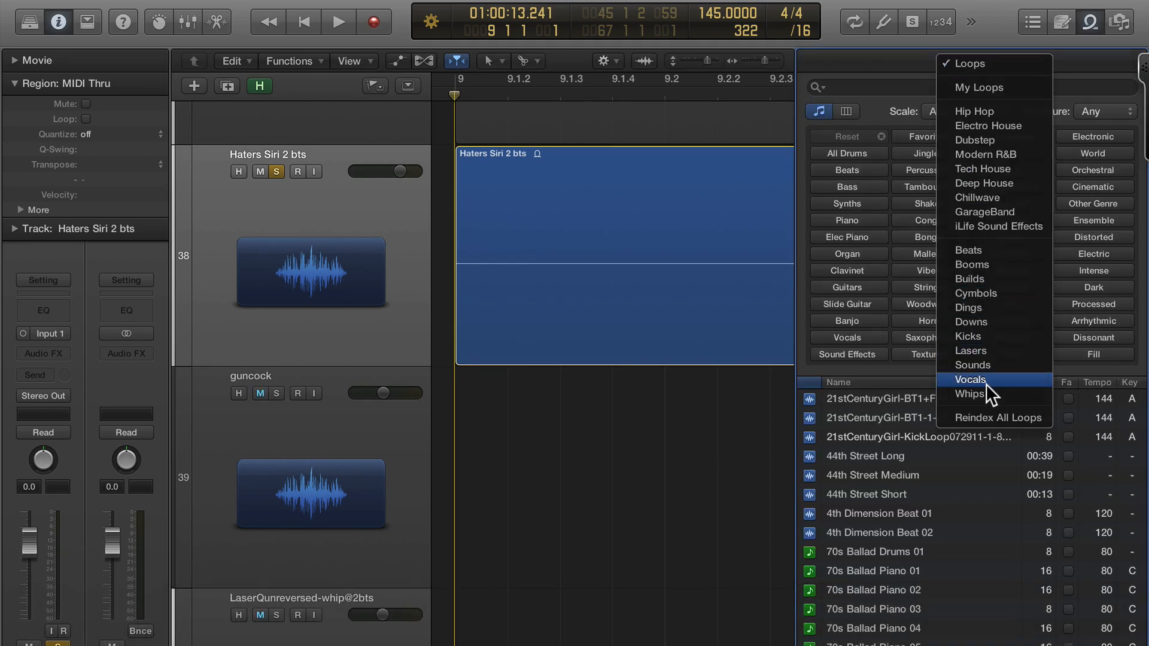
click(995, 417)
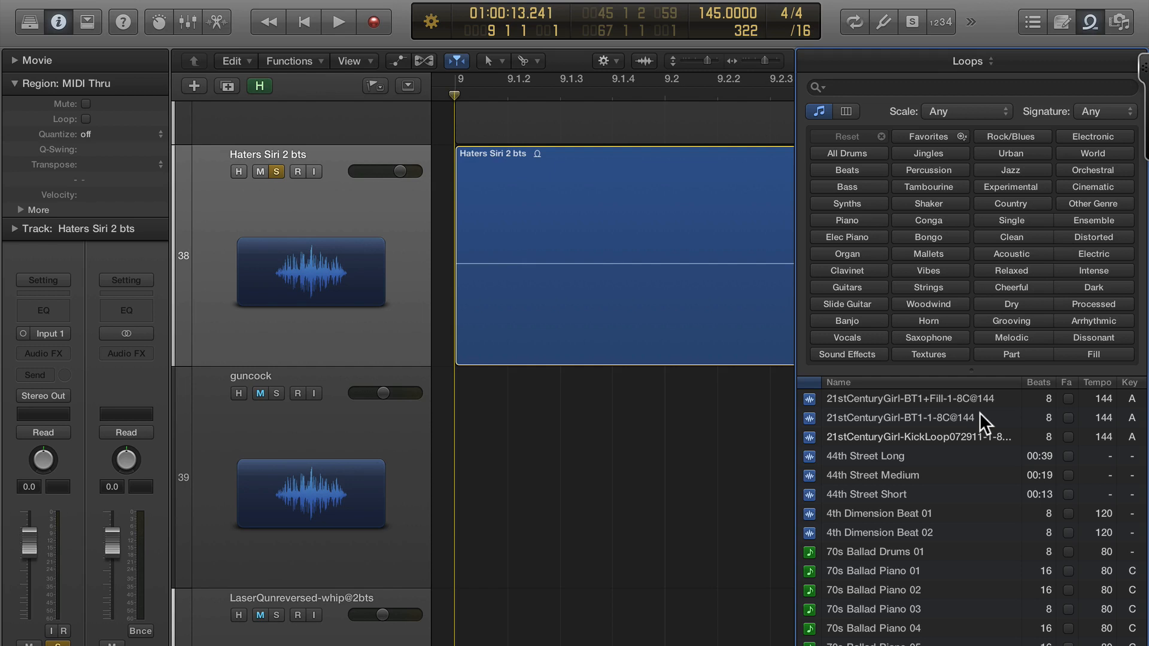
click(258, 393)
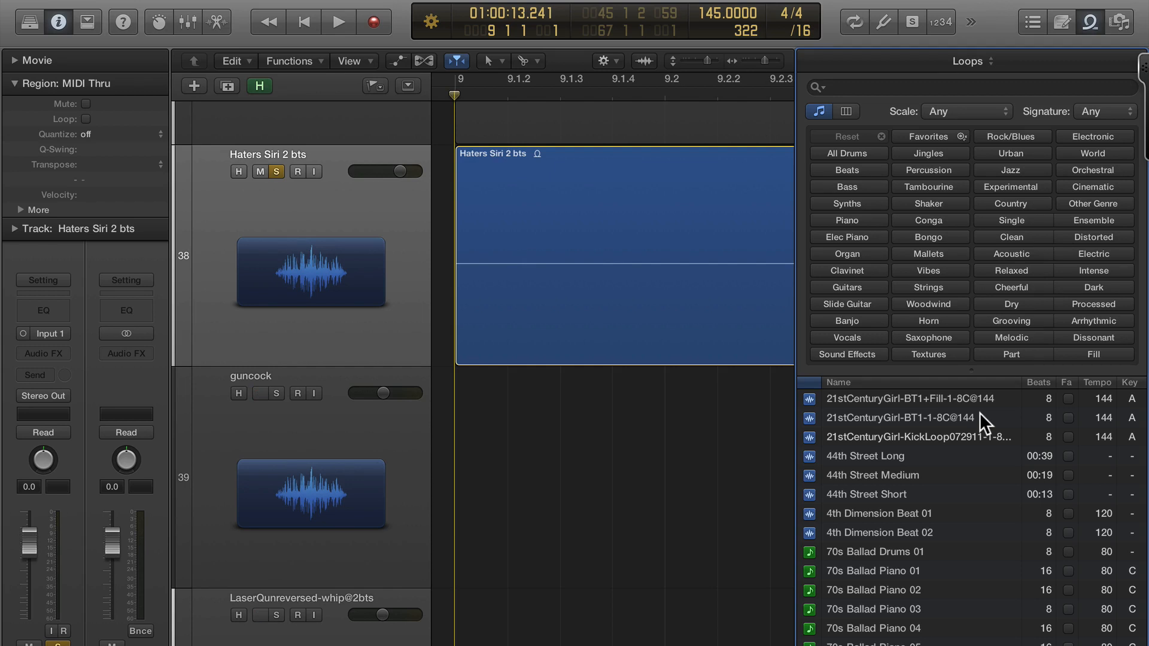
click(258, 393)
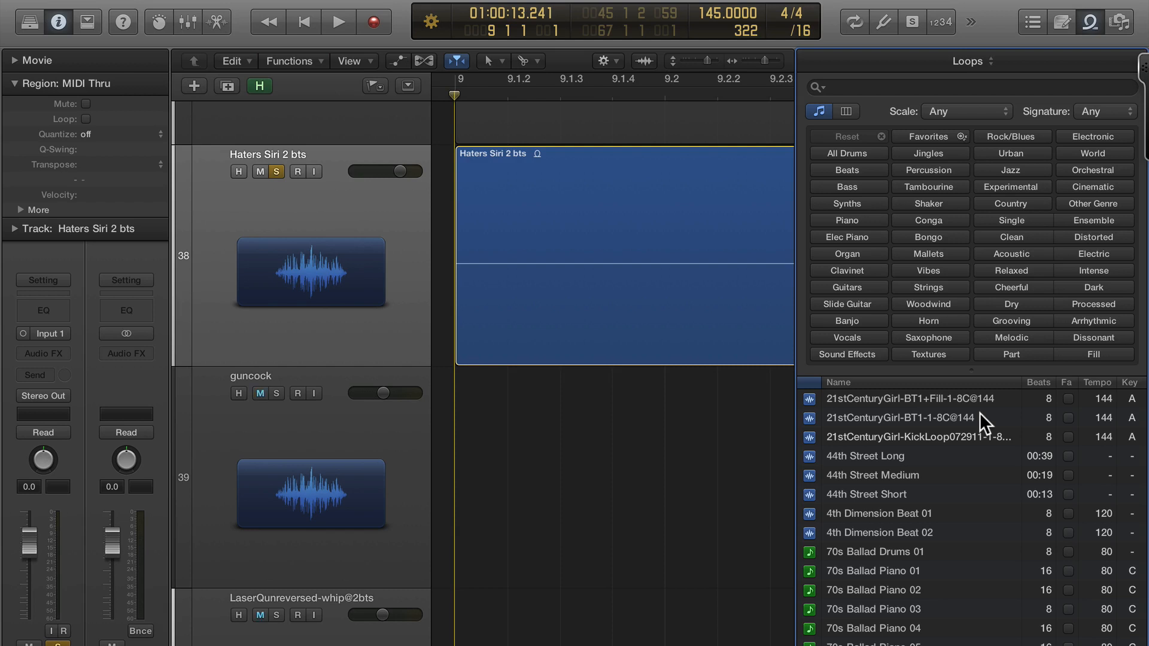
mouse_move(756, 474)
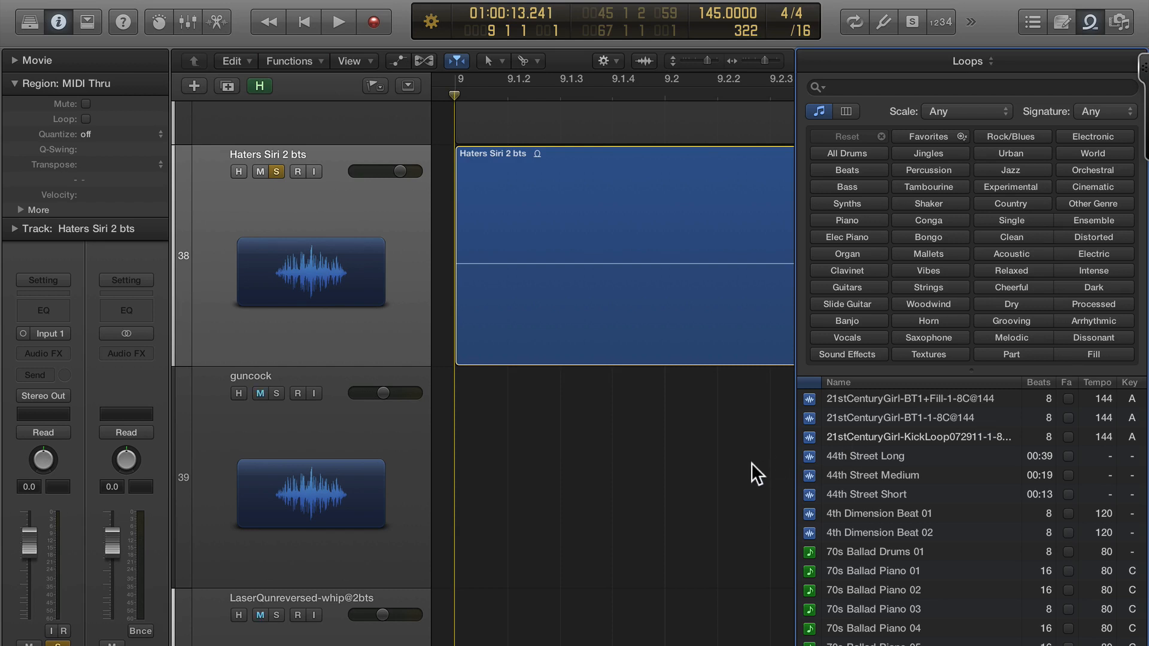
click(260, 394)
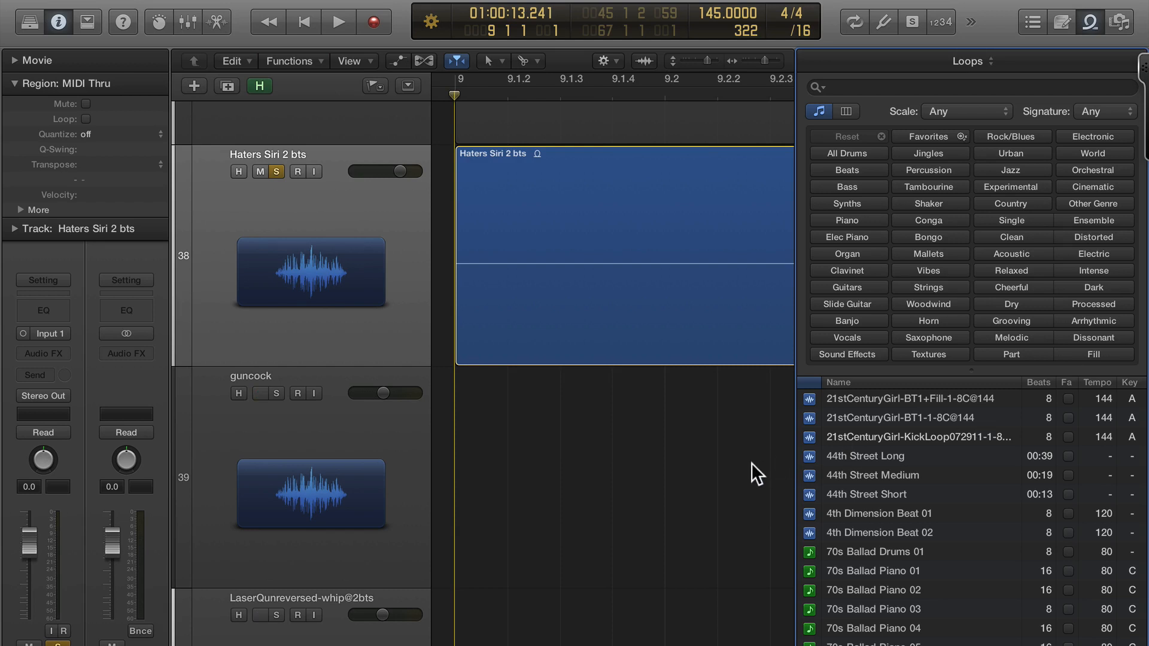